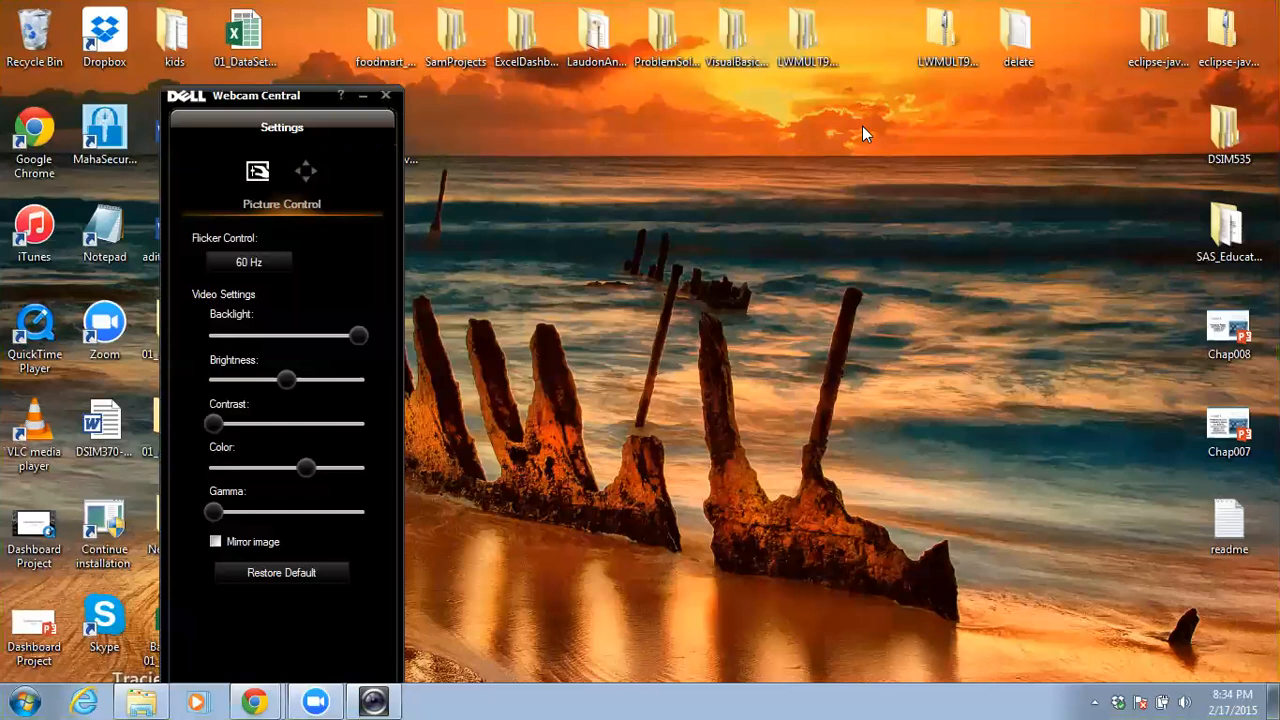
pyautogui.moveTo(258, 696)
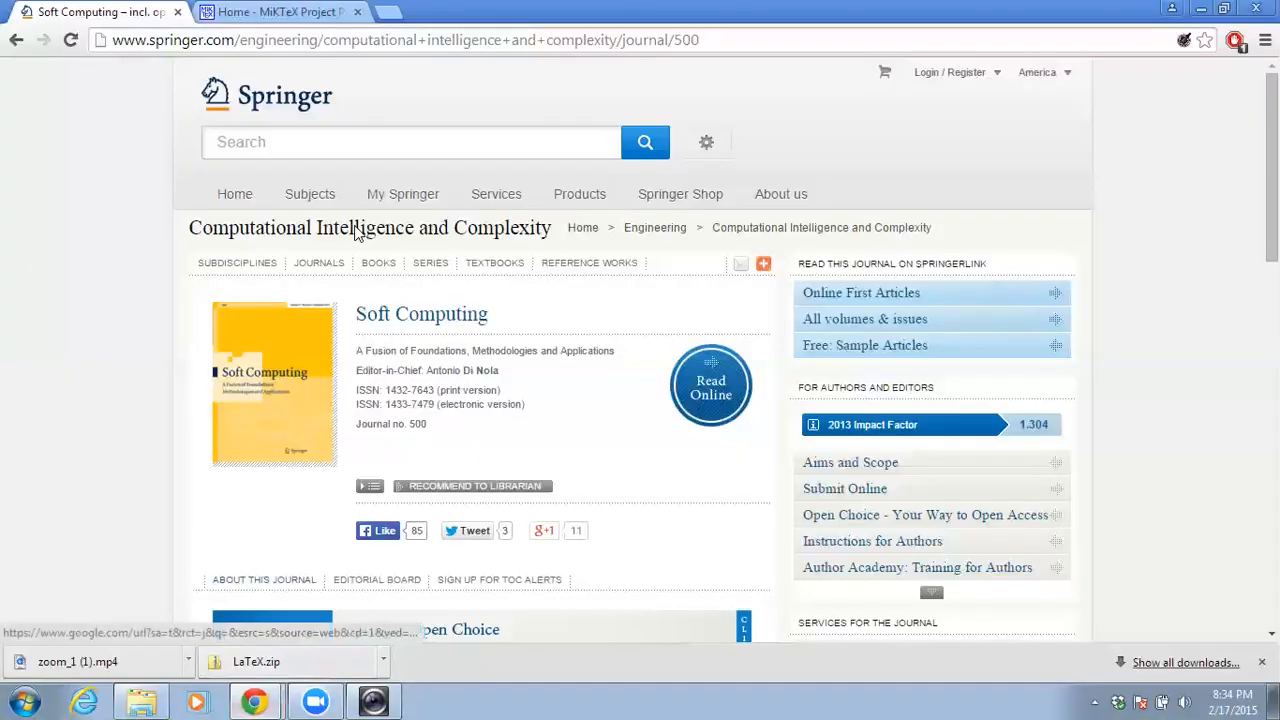
# Step: Start downloading the Basic MiKTeX 2.9.5105 installer from the MiKTeX download page
pyautogui.click(280, 12)
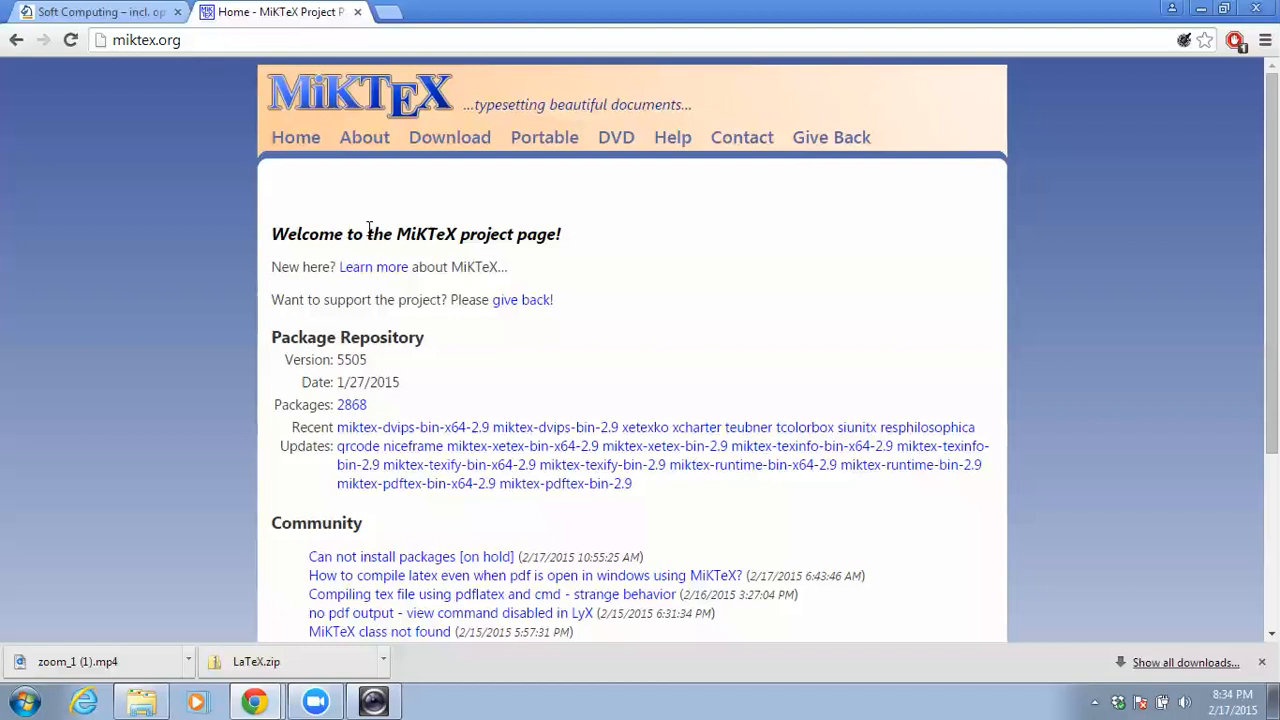
pyautogui.click(448, 136)
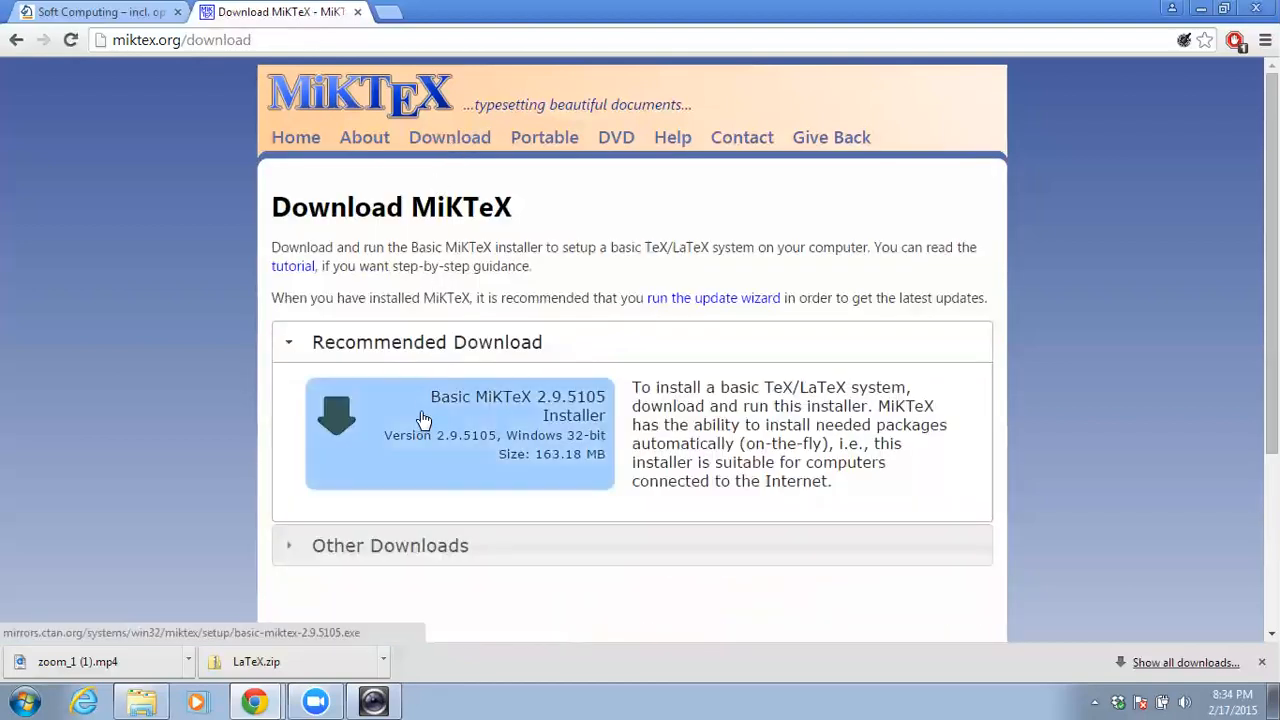
pyautogui.click(460, 434)
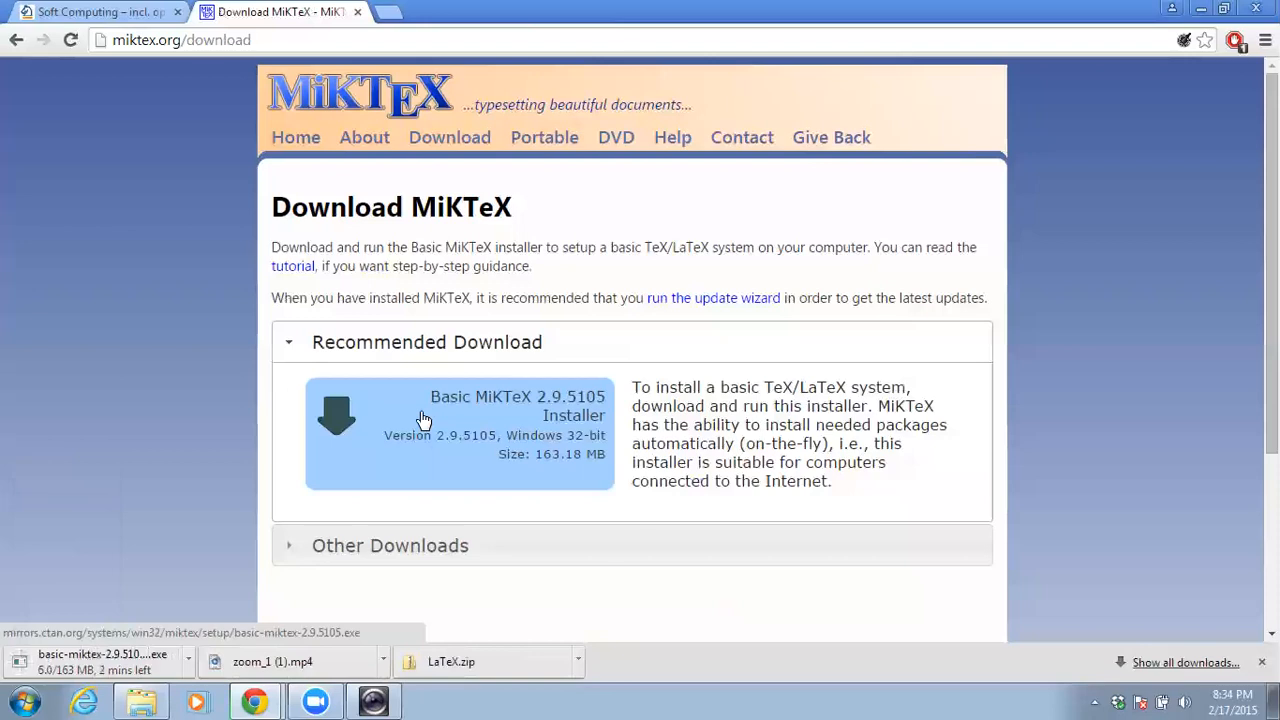
pyautogui.moveTo(168, 624)
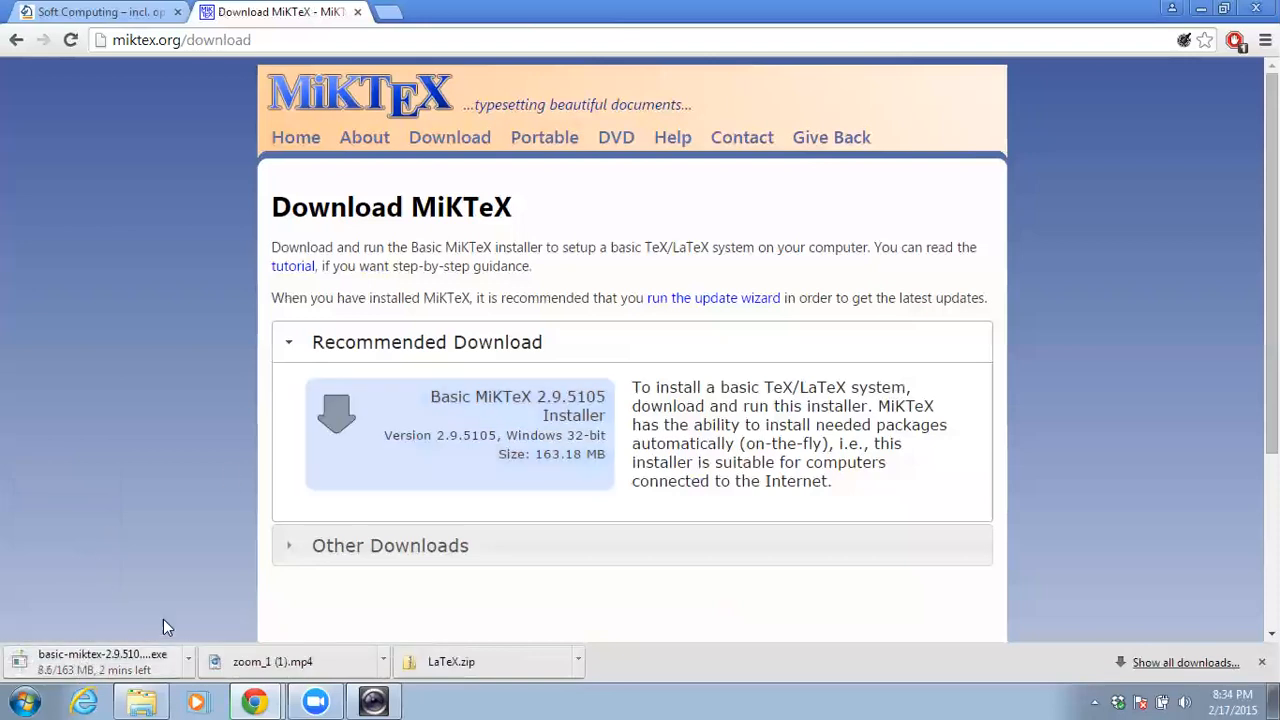
pyautogui.moveTo(180, 648)
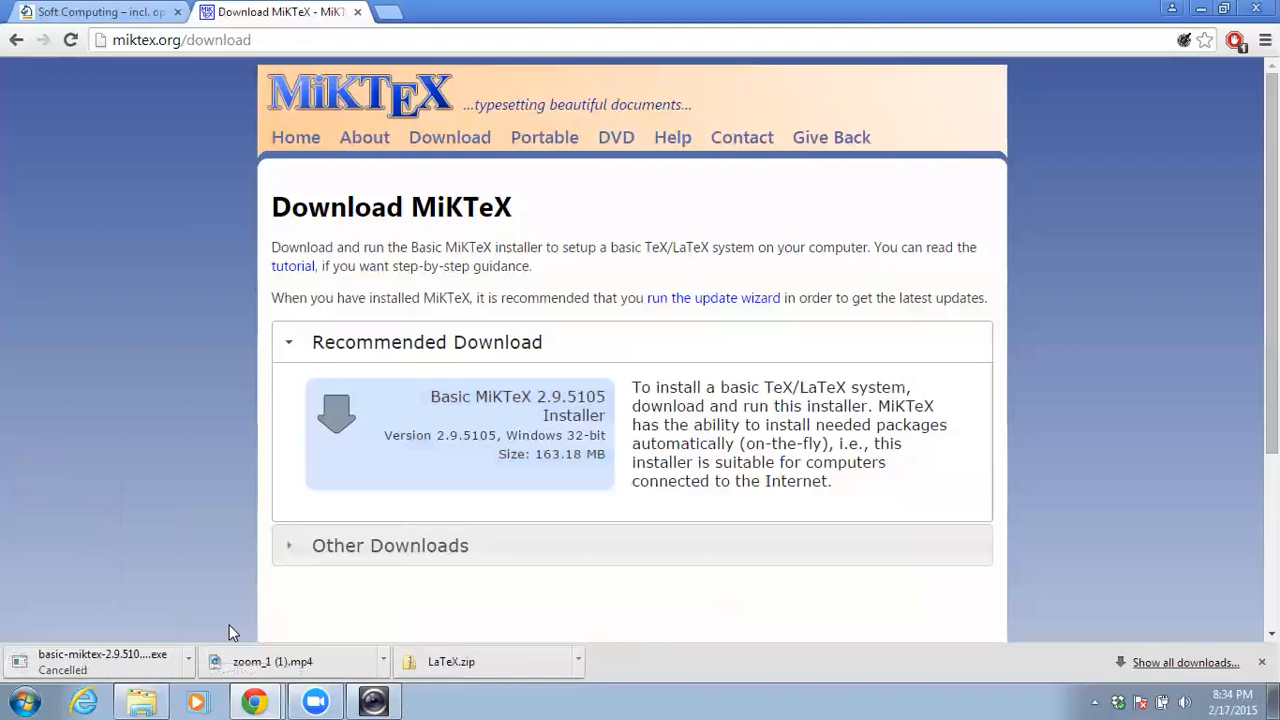
pyautogui.moveTo(744, 252)
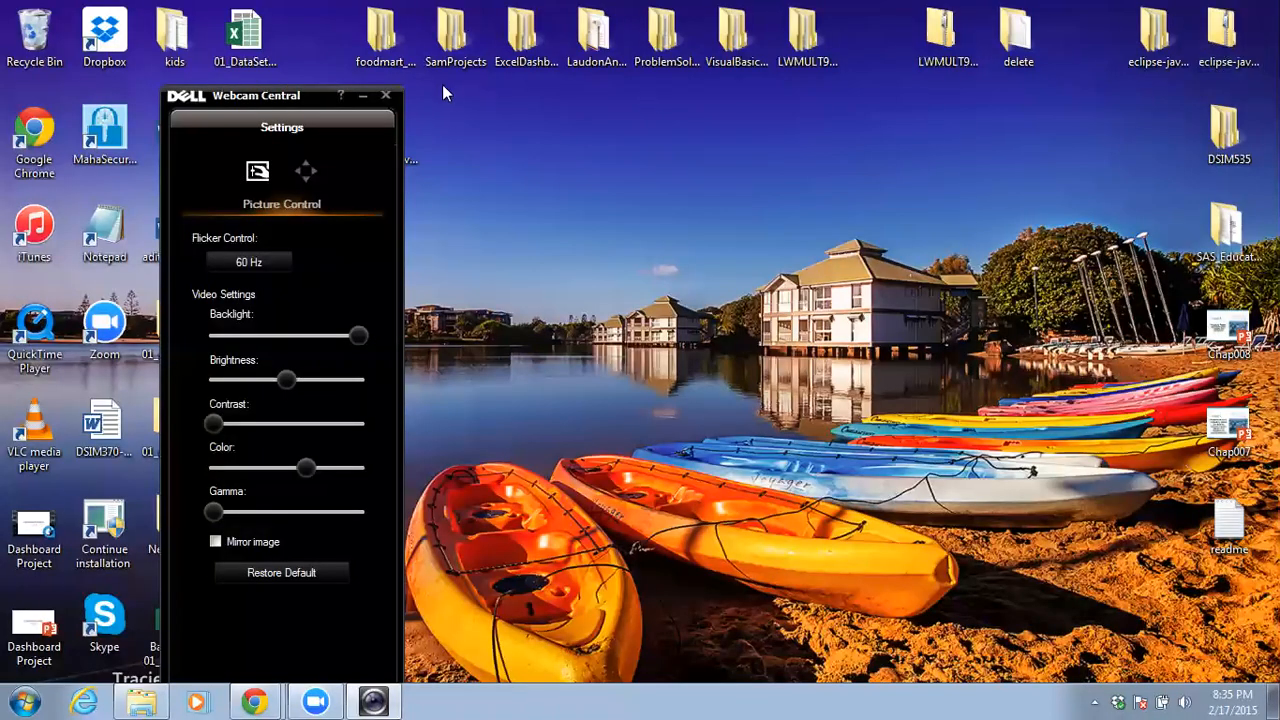
pyautogui.click(384, 96)
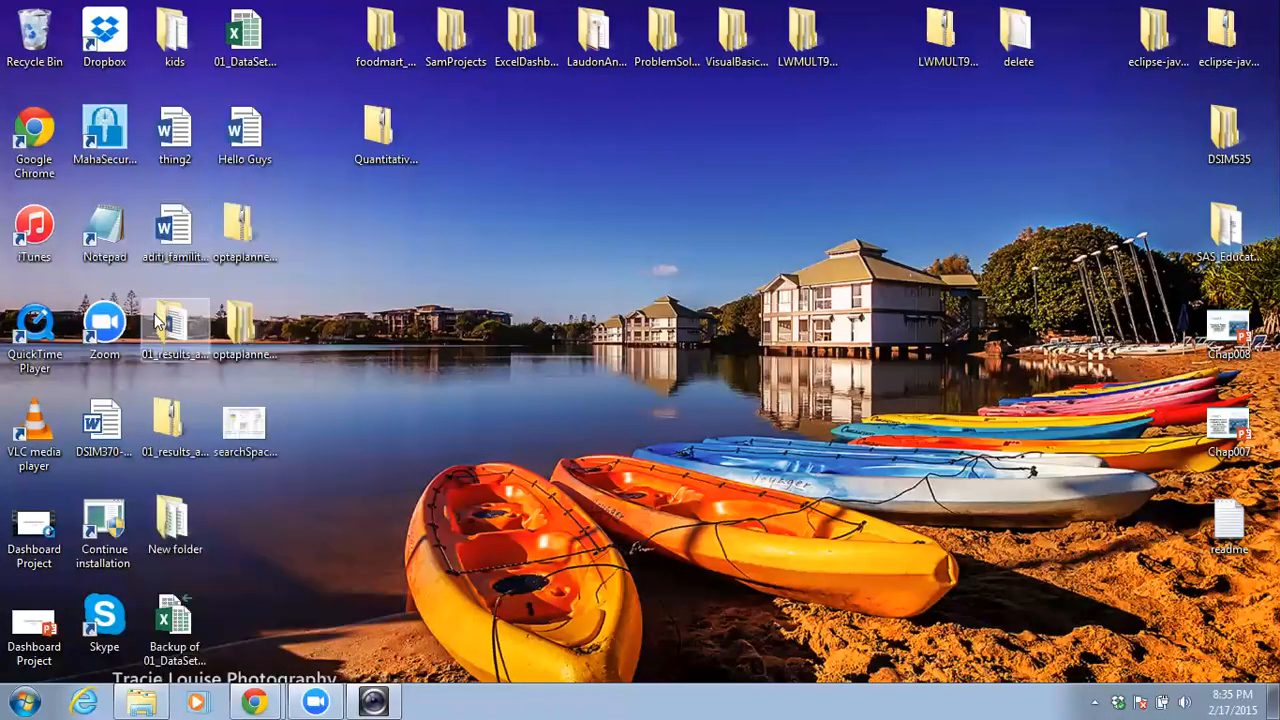
pyautogui.moveTo(316, 318)
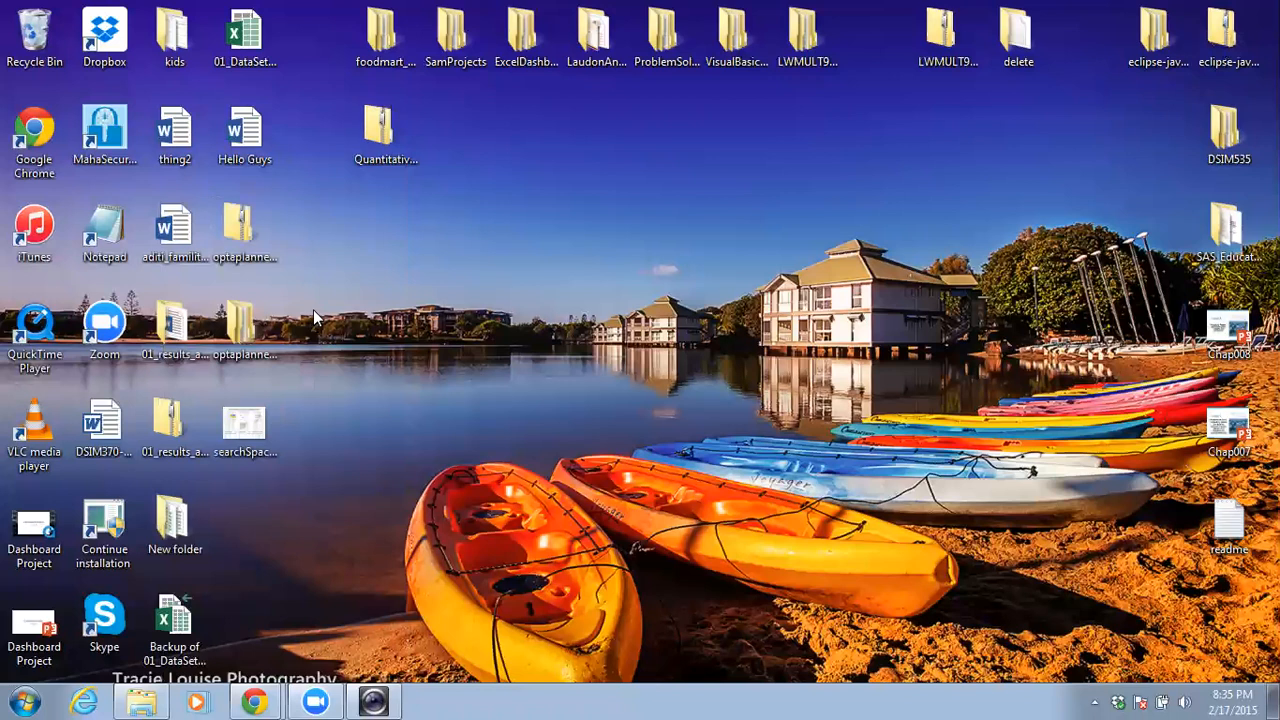
pyautogui.moveTo(420, 336)
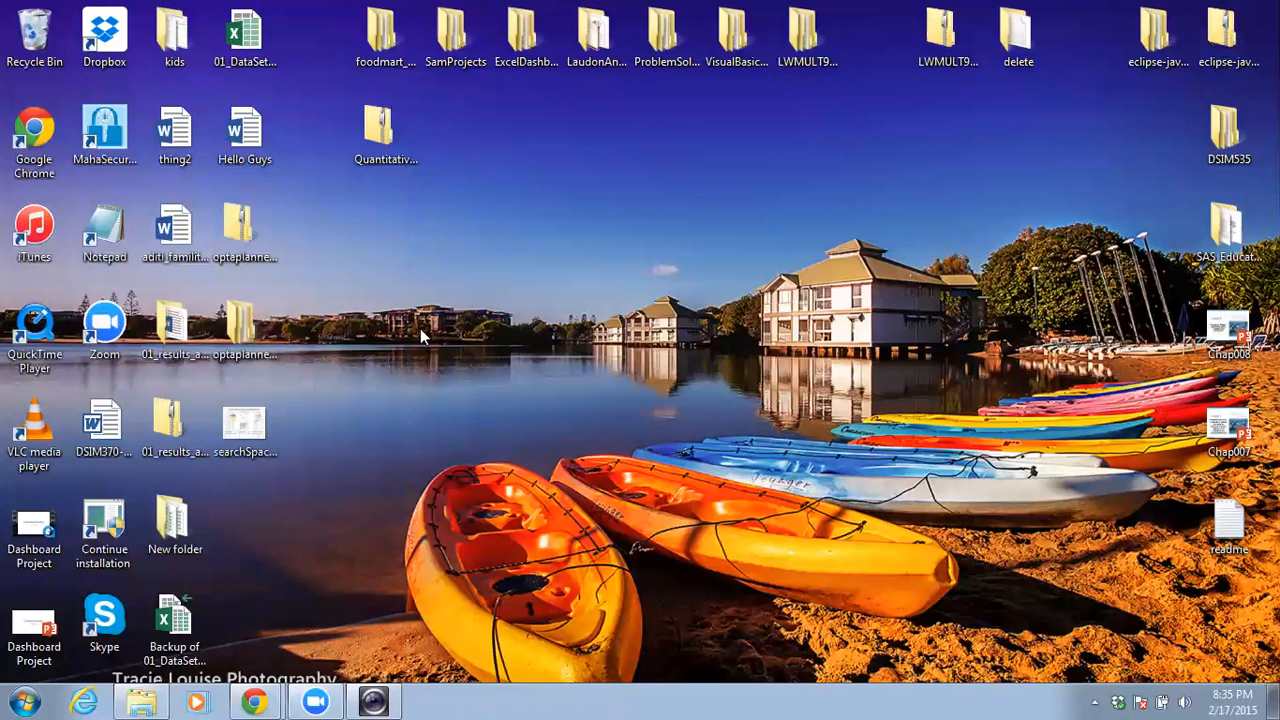
pyautogui.moveTo(280, 432)
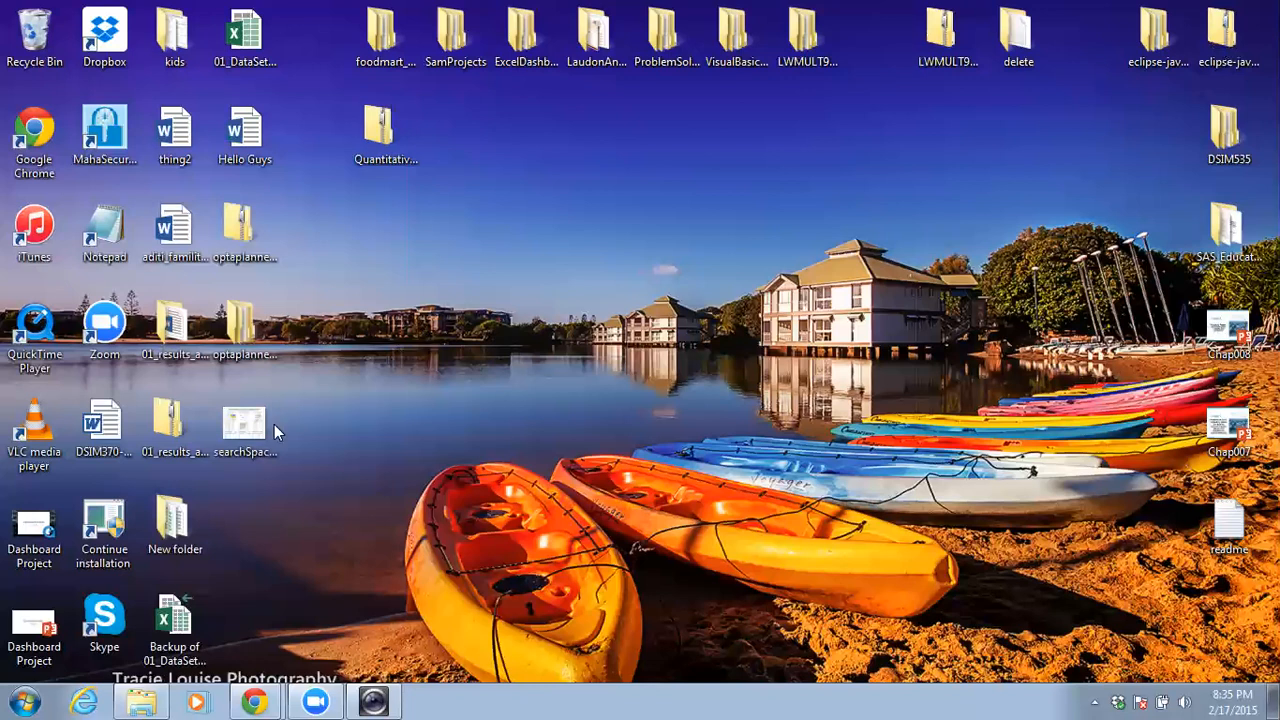
pyautogui.moveTo(4, 684)
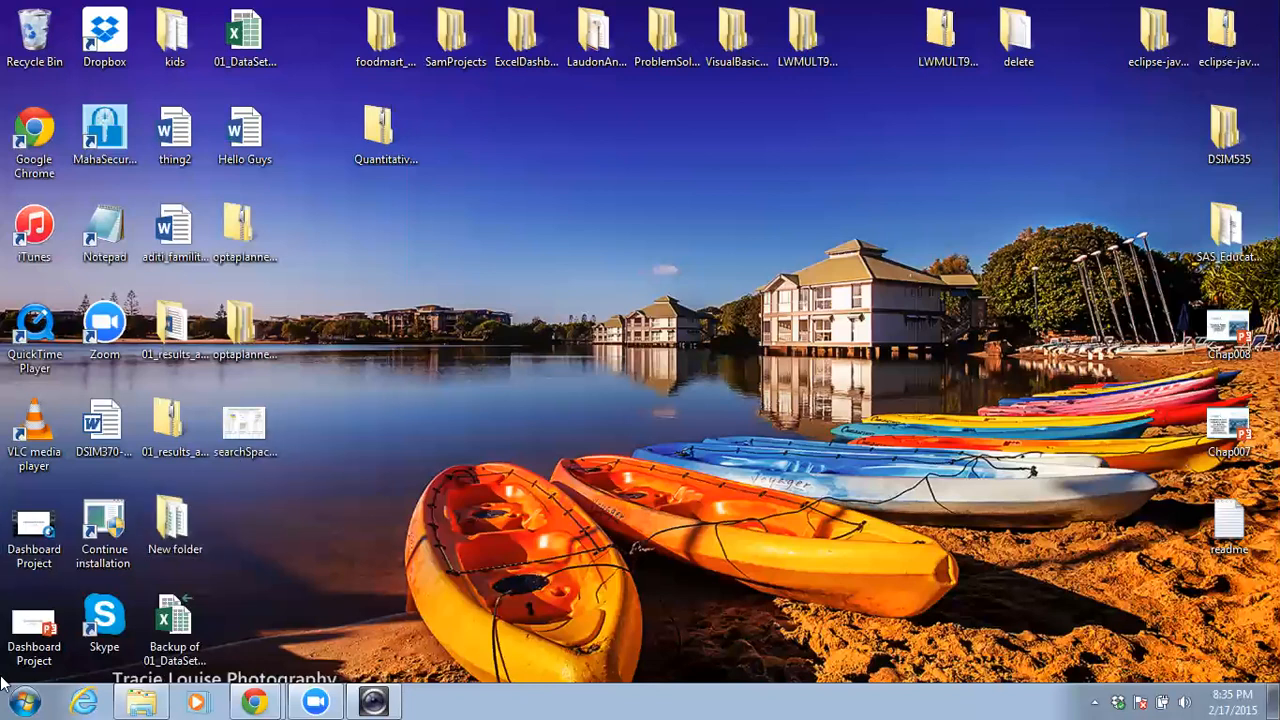
pyautogui.click(20, 700)
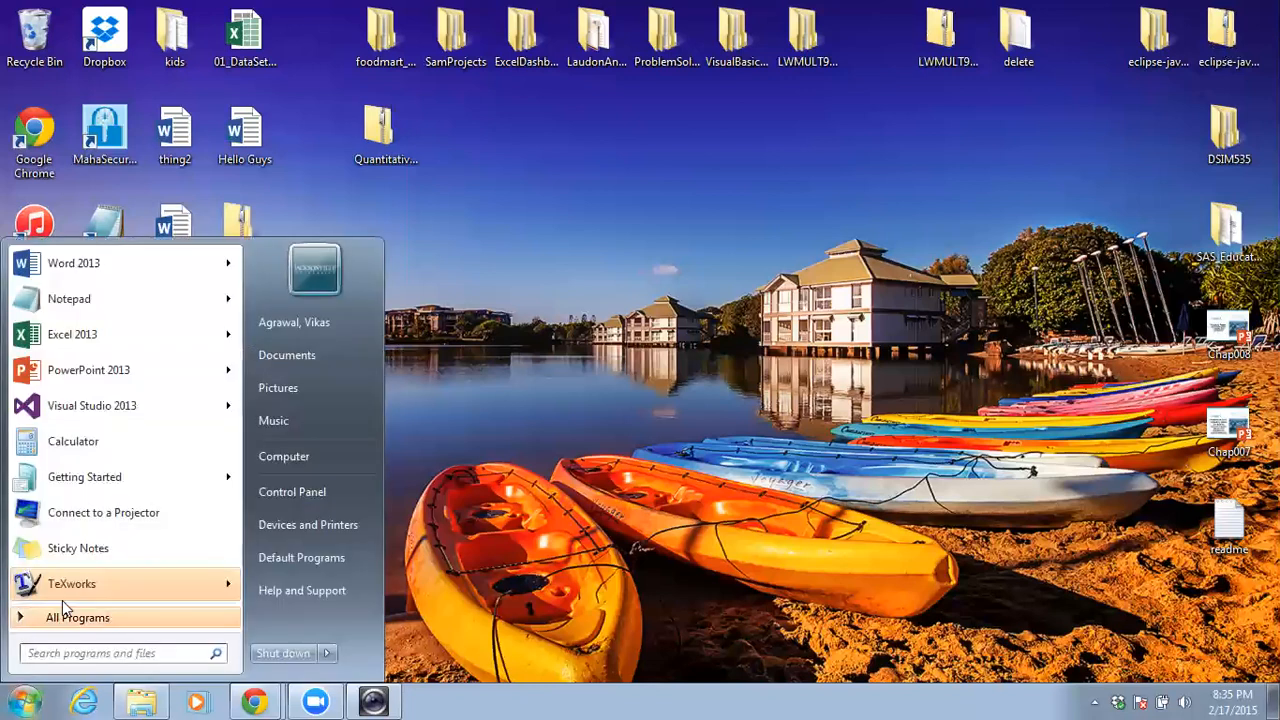
pyautogui.click(76, 616)
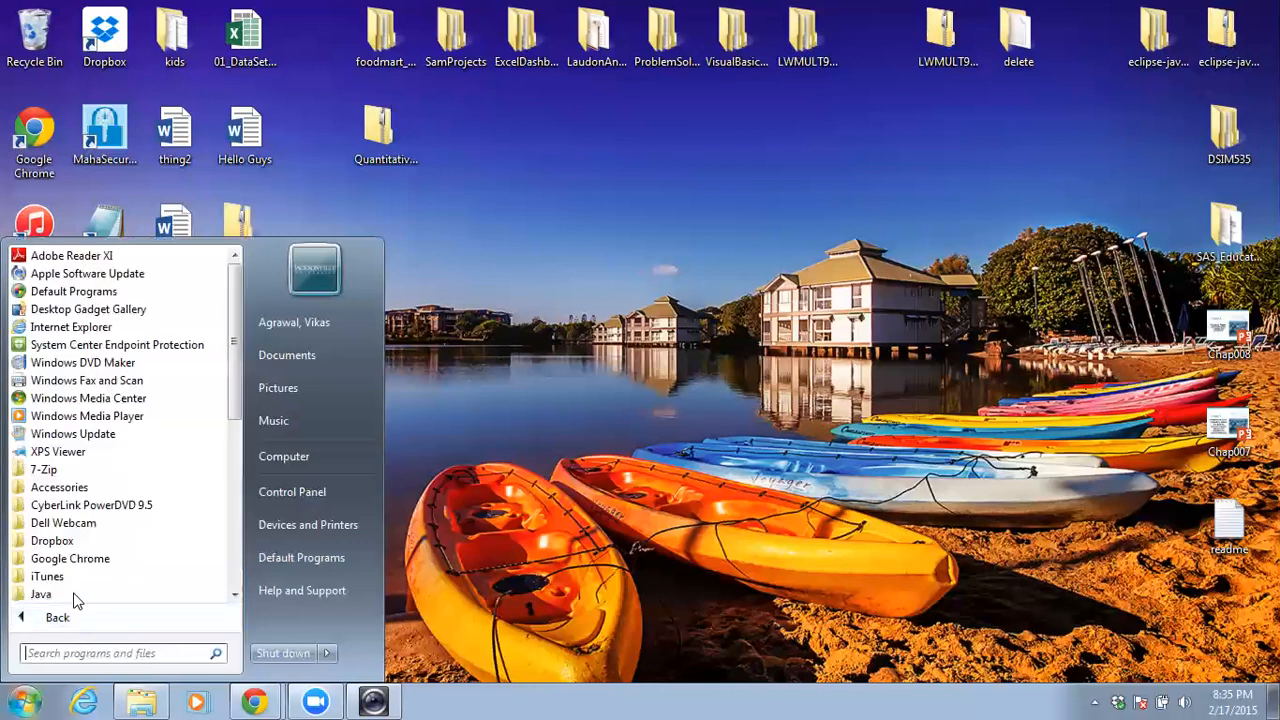
pyautogui.scroll(-3)
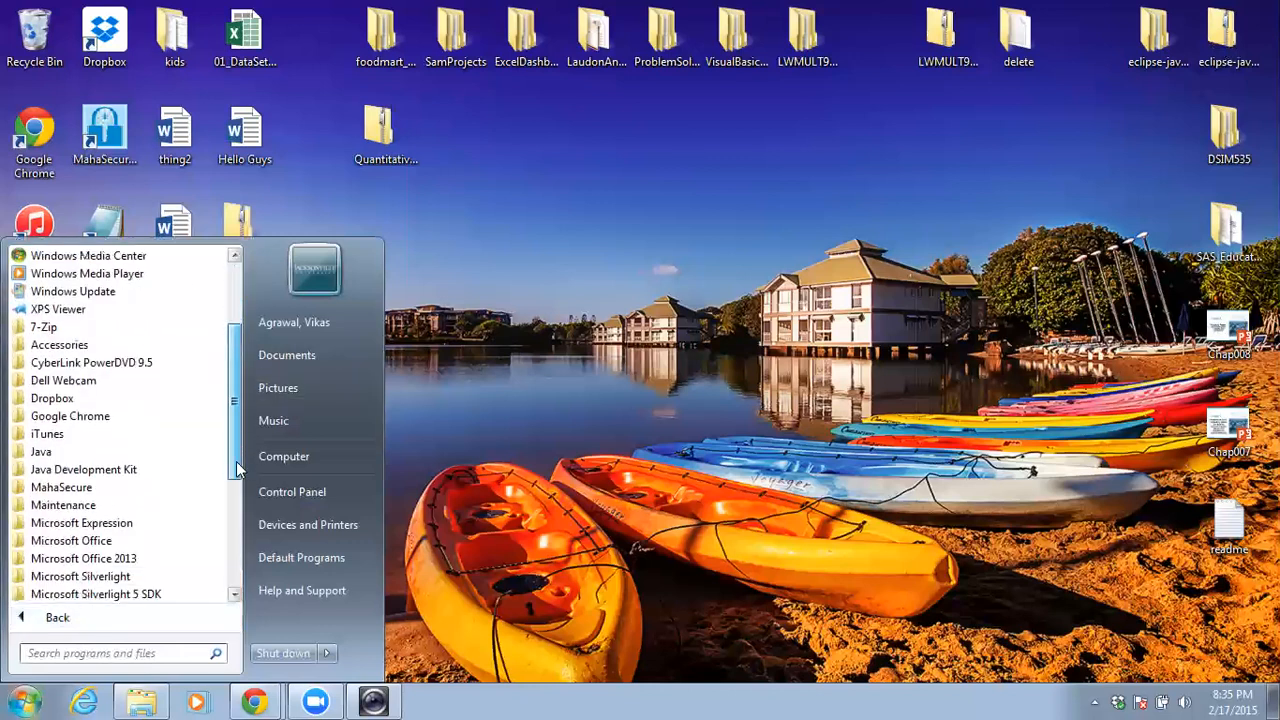
pyautogui.scroll(-3)
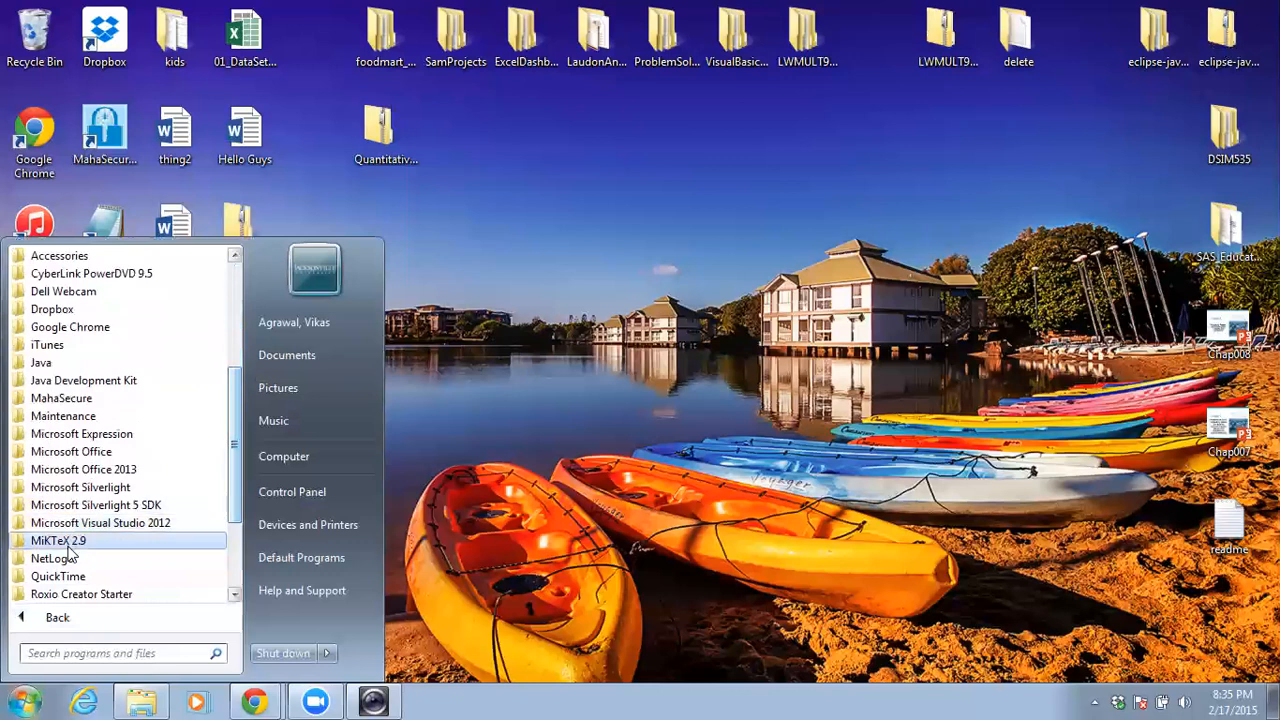
pyautogui.click(56, 540)
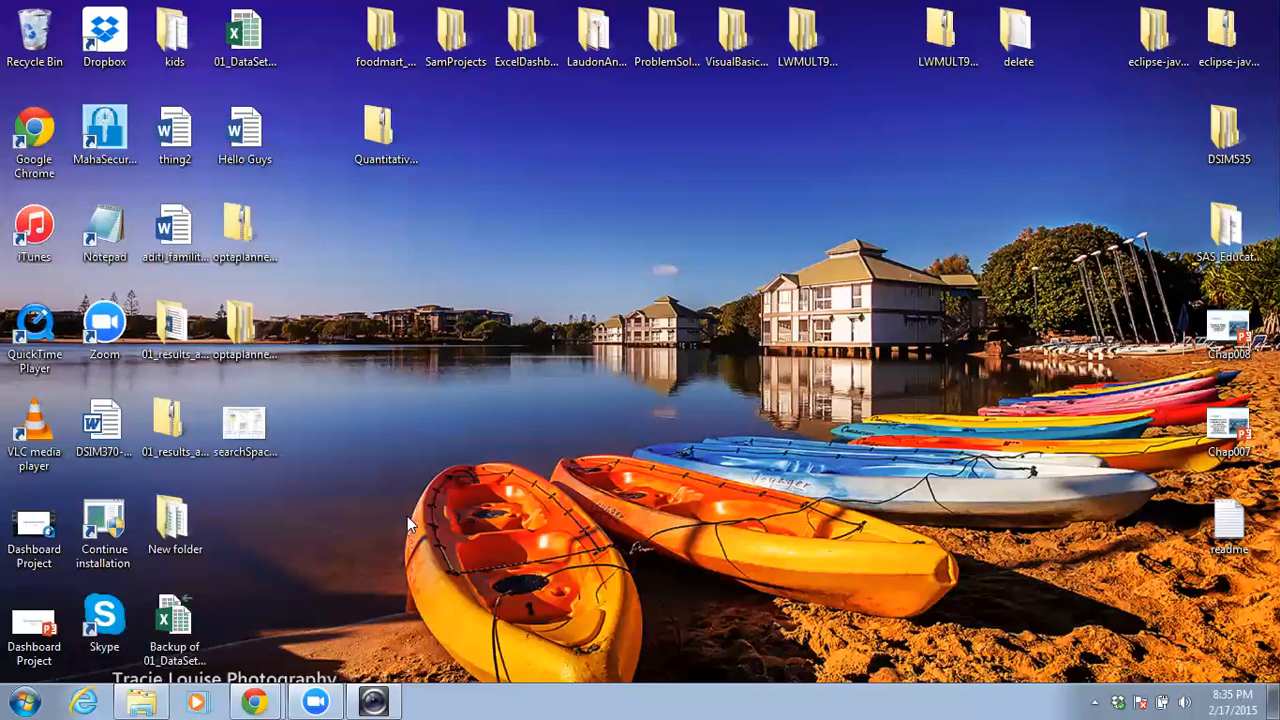
pyautogui.moveTo(322, 496)
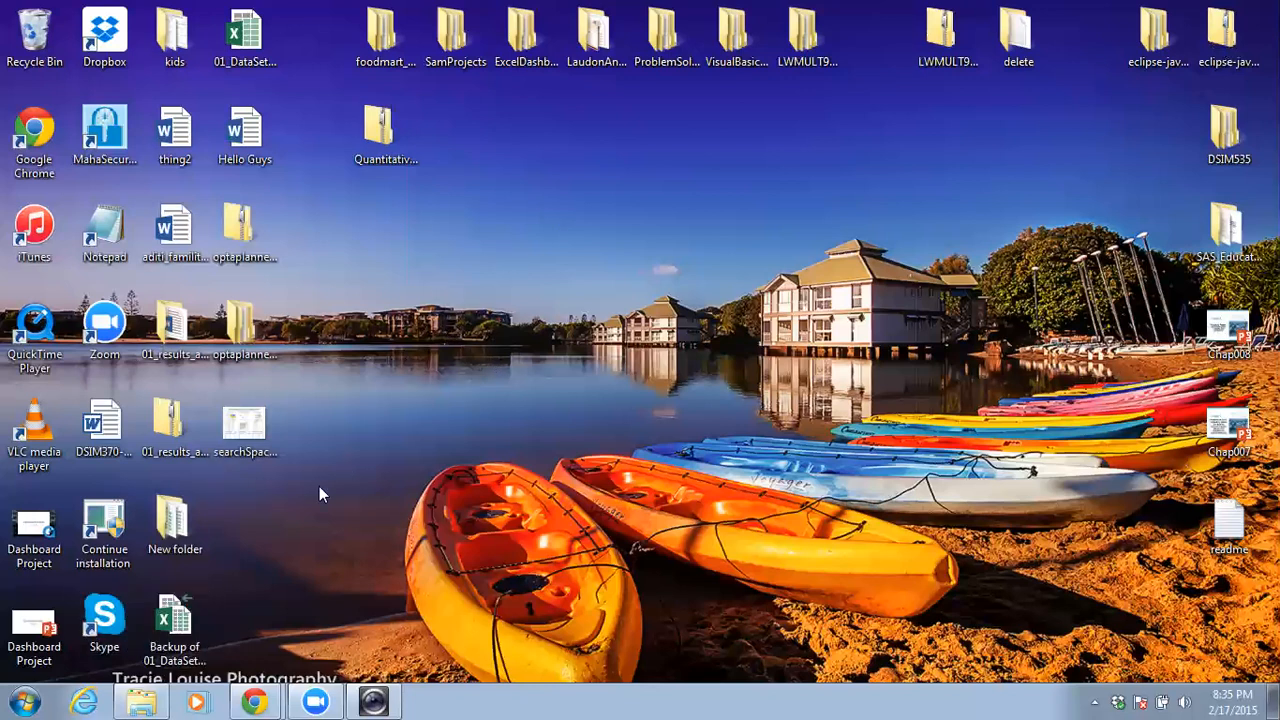
pyautogui.moveTo(168, 696)
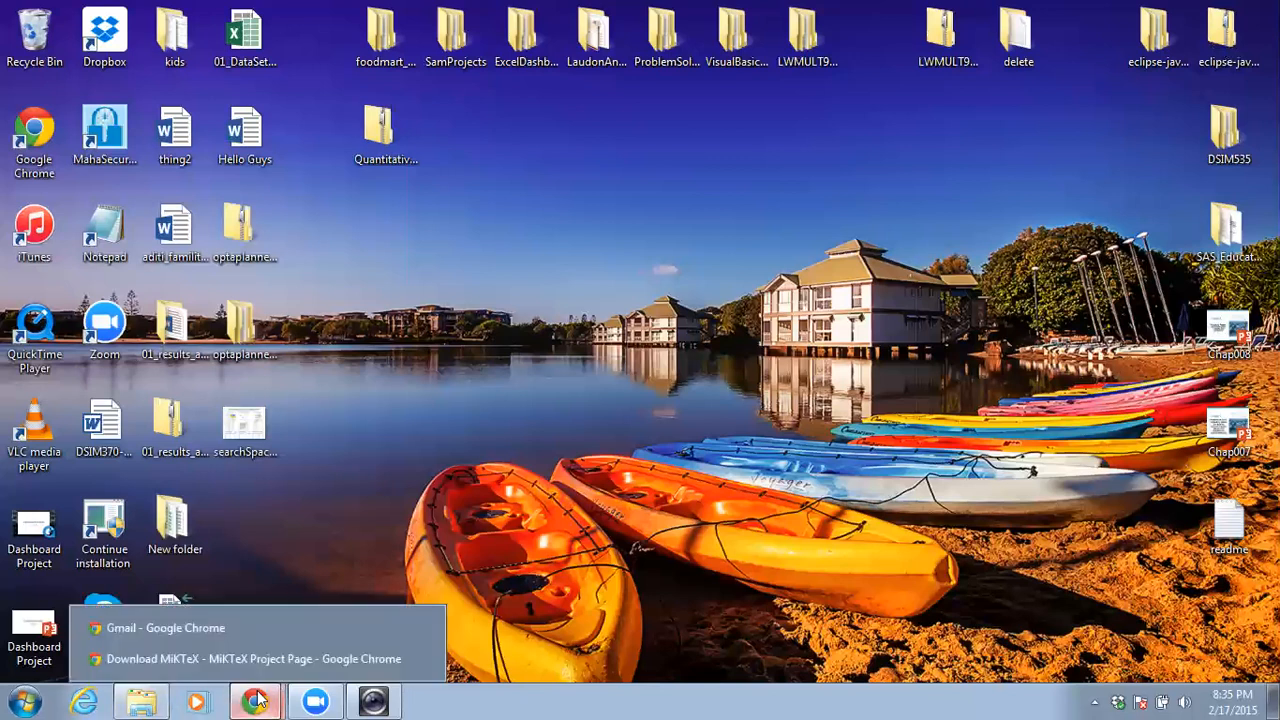
# Step: Switch to the Soft Computing journal page and go to its Instructions for Authors
pyautogui.click(250, 658)
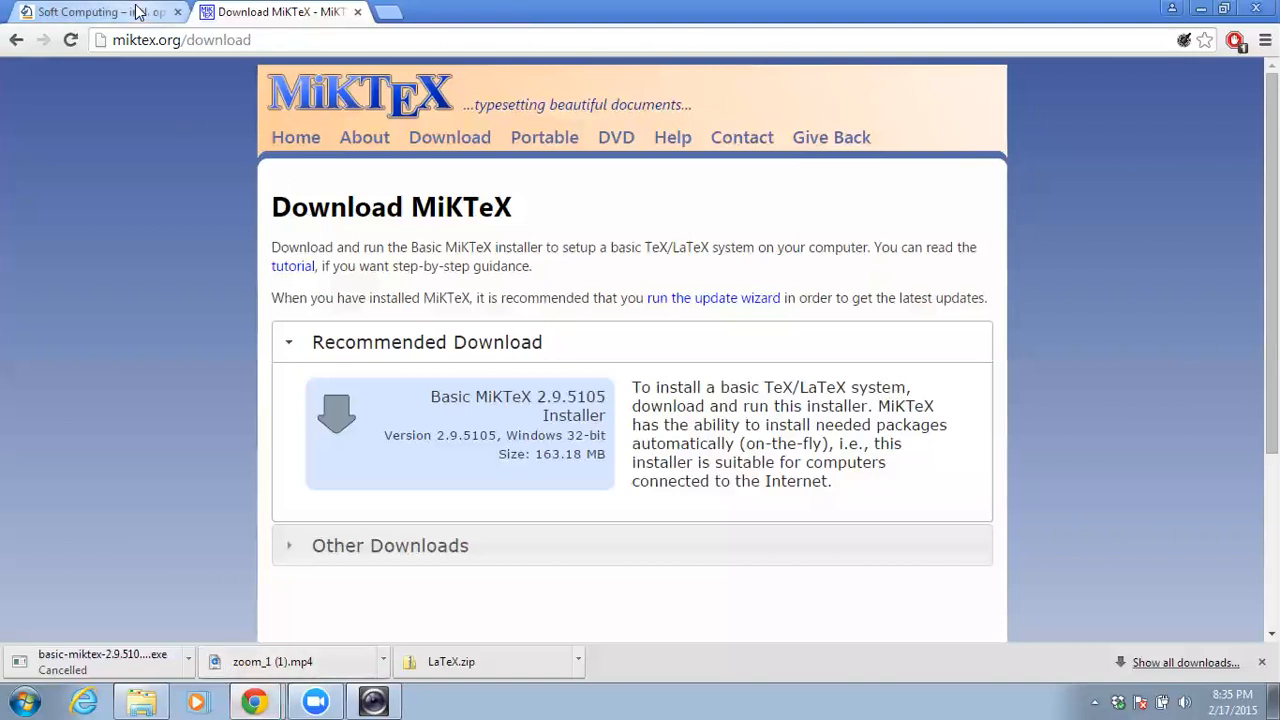
pyautogui.click(90, 12)
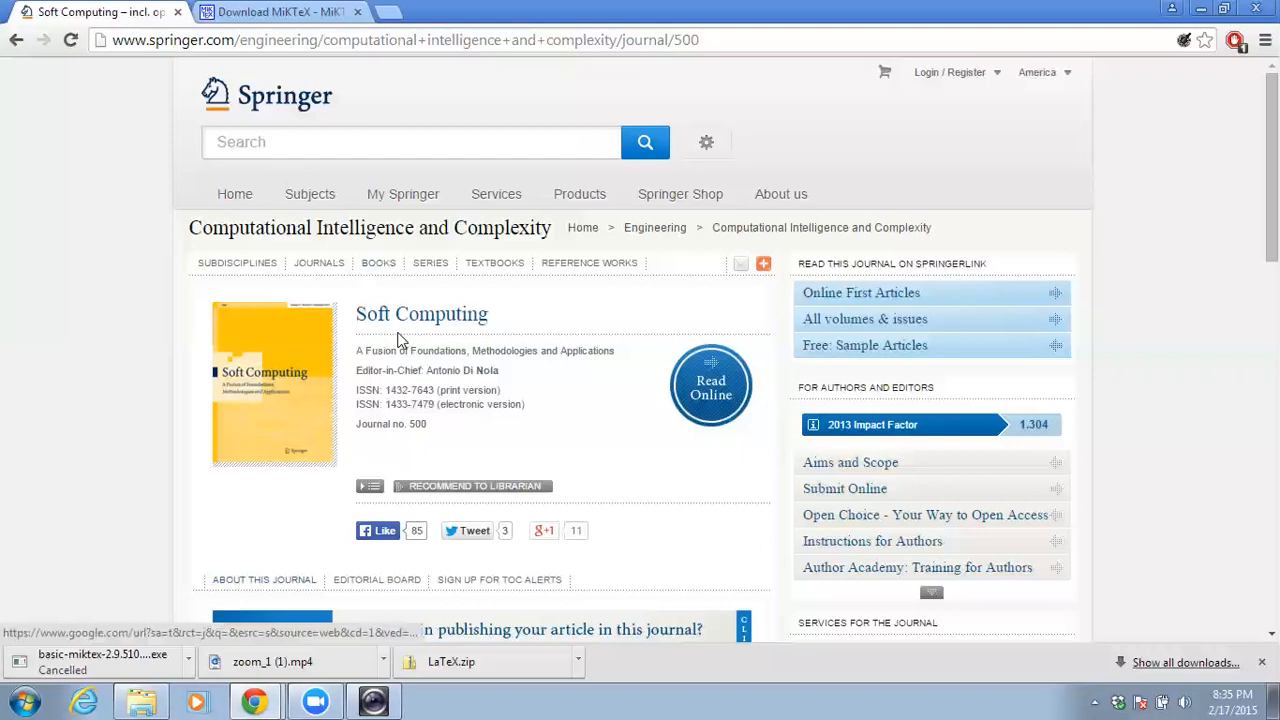
pyautogui.moveTo(844, 488)
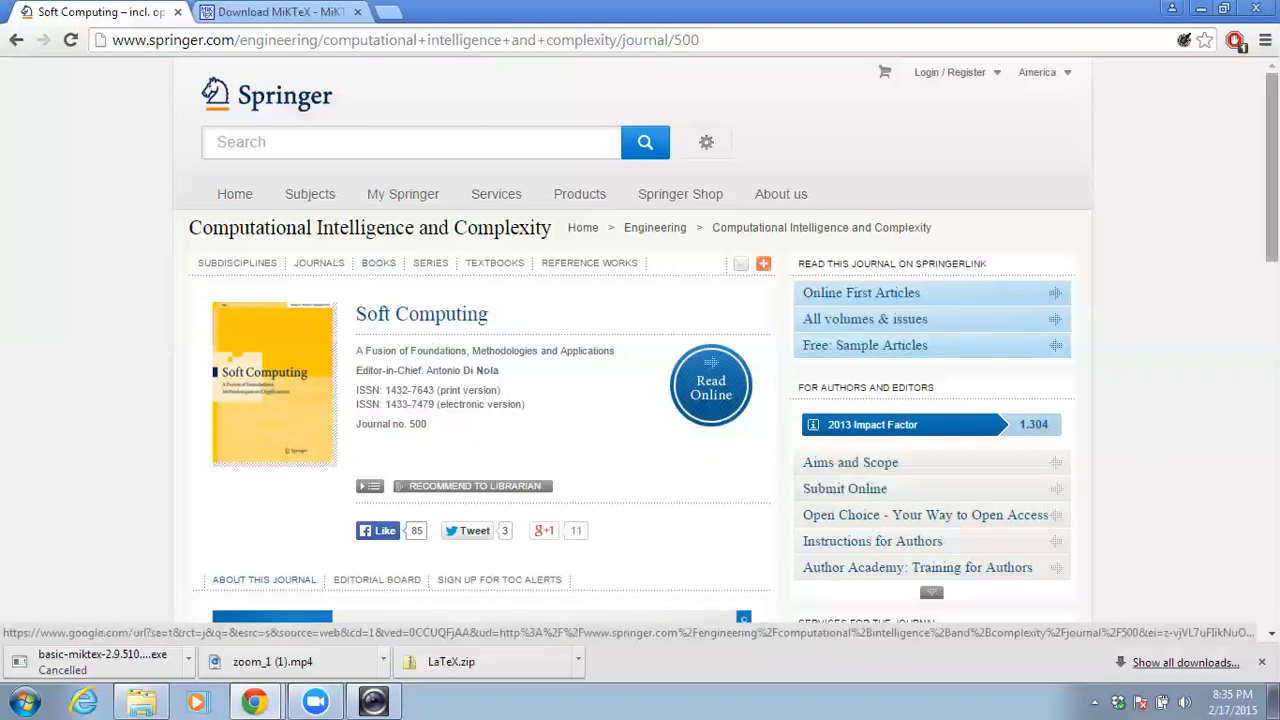
pyautogui.scroll(-3)
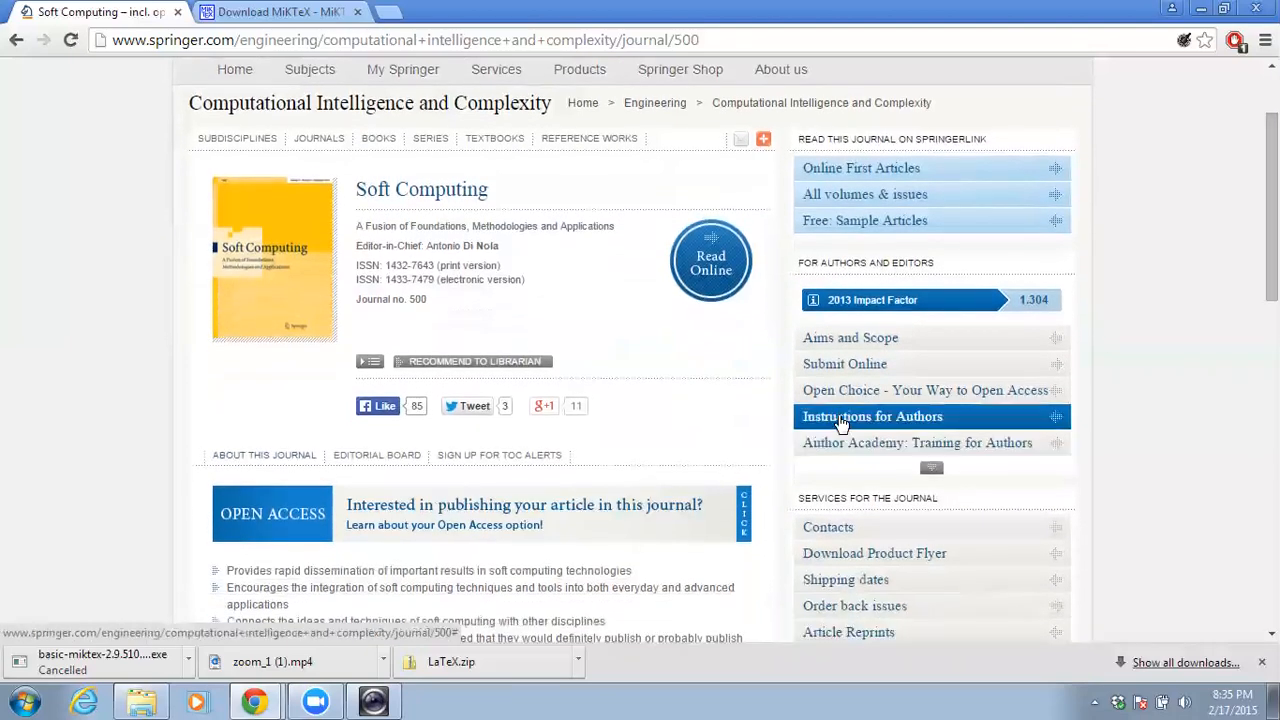
pyautogui.click(872, 416)
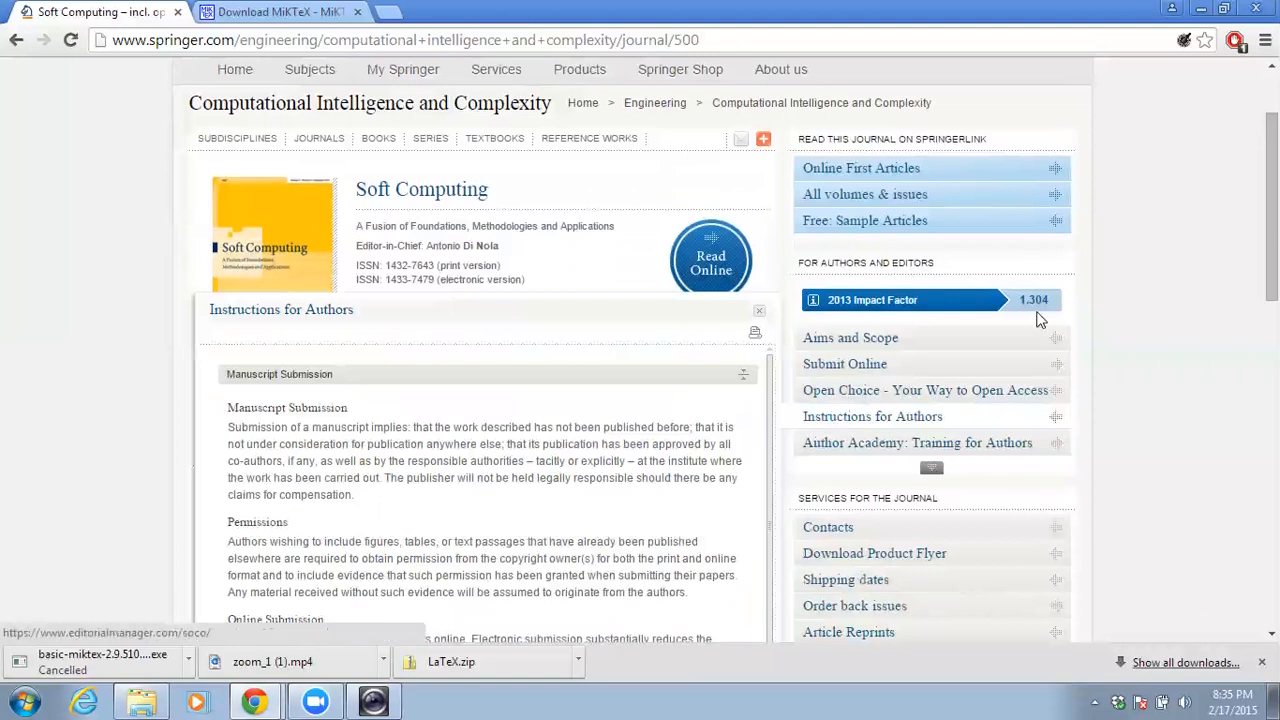
# Step: Expand the Text formatting instructions to reach the LaTeX macro package link
pyautogui.scroll(-3)
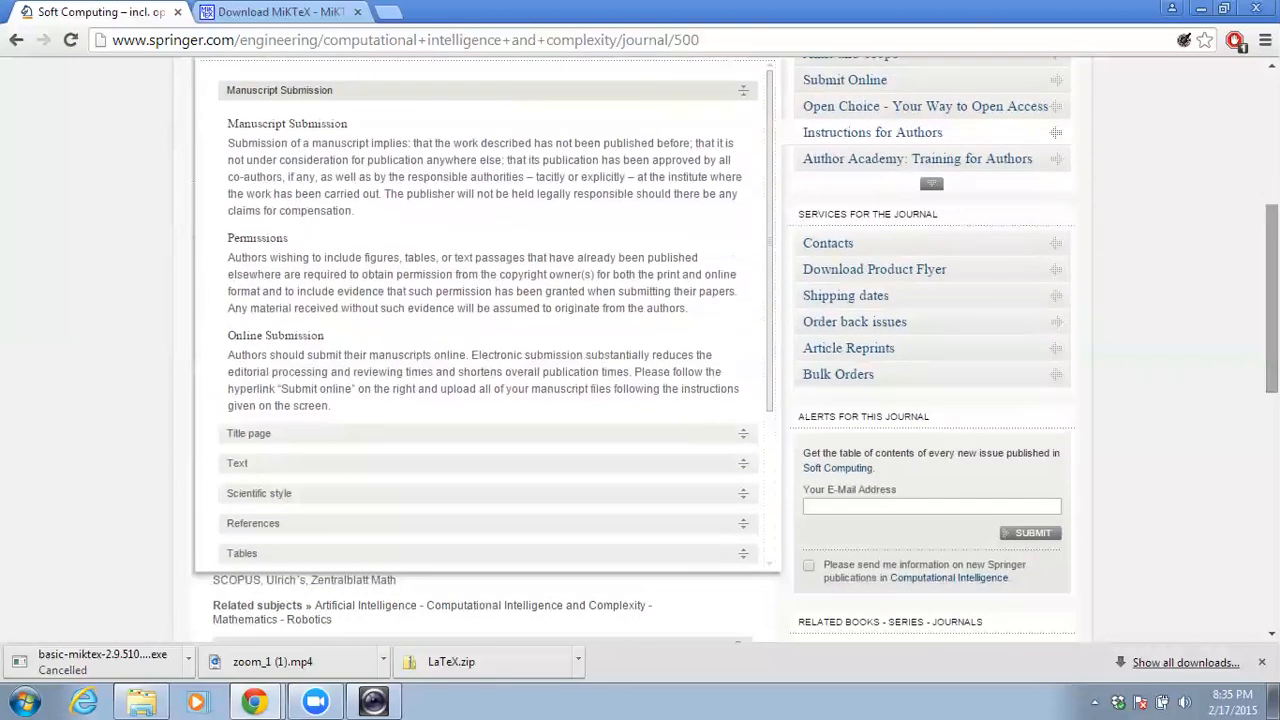
pyautogui.moveTo(300, 472)
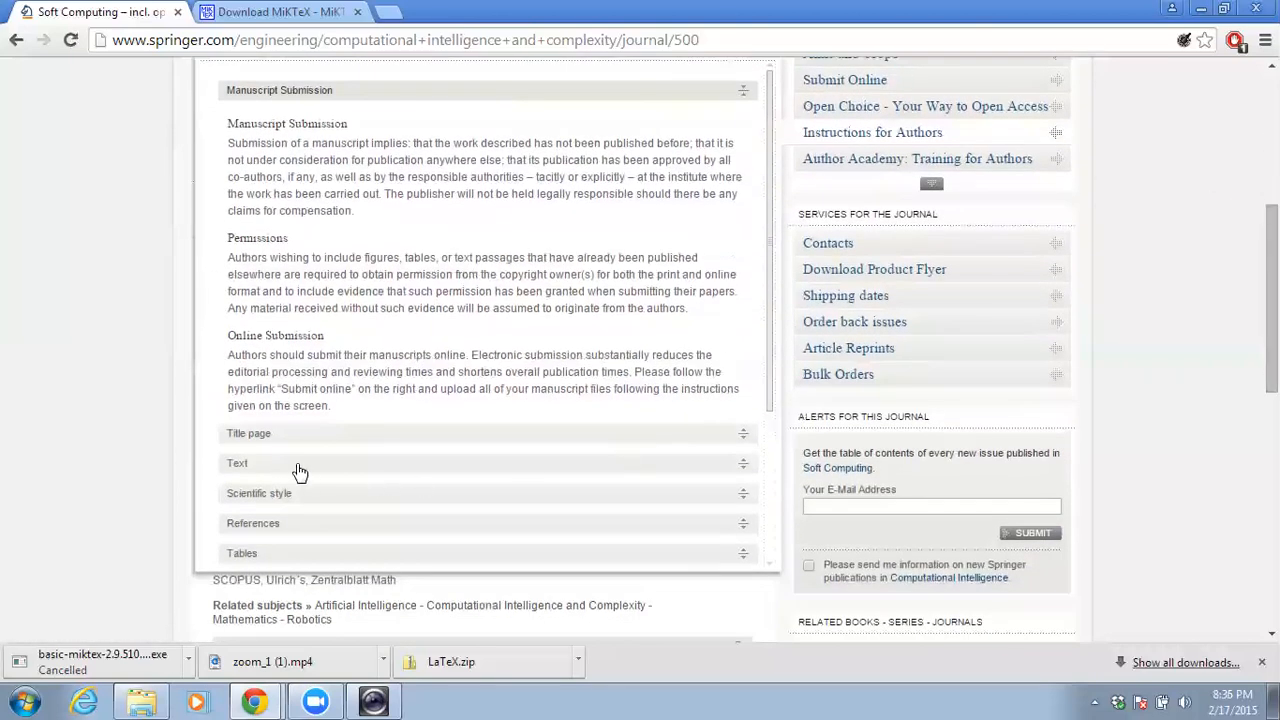
pyautogui.click(236, 462)
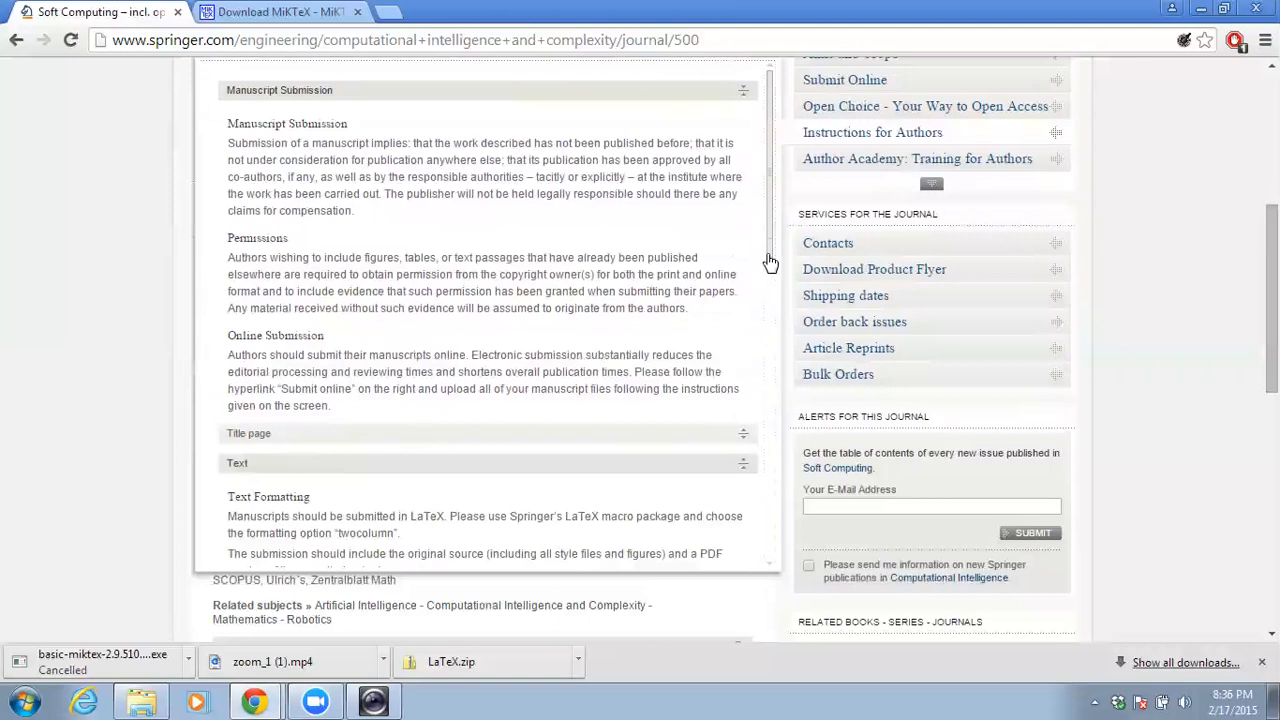
pyautogui.scroll(-3)
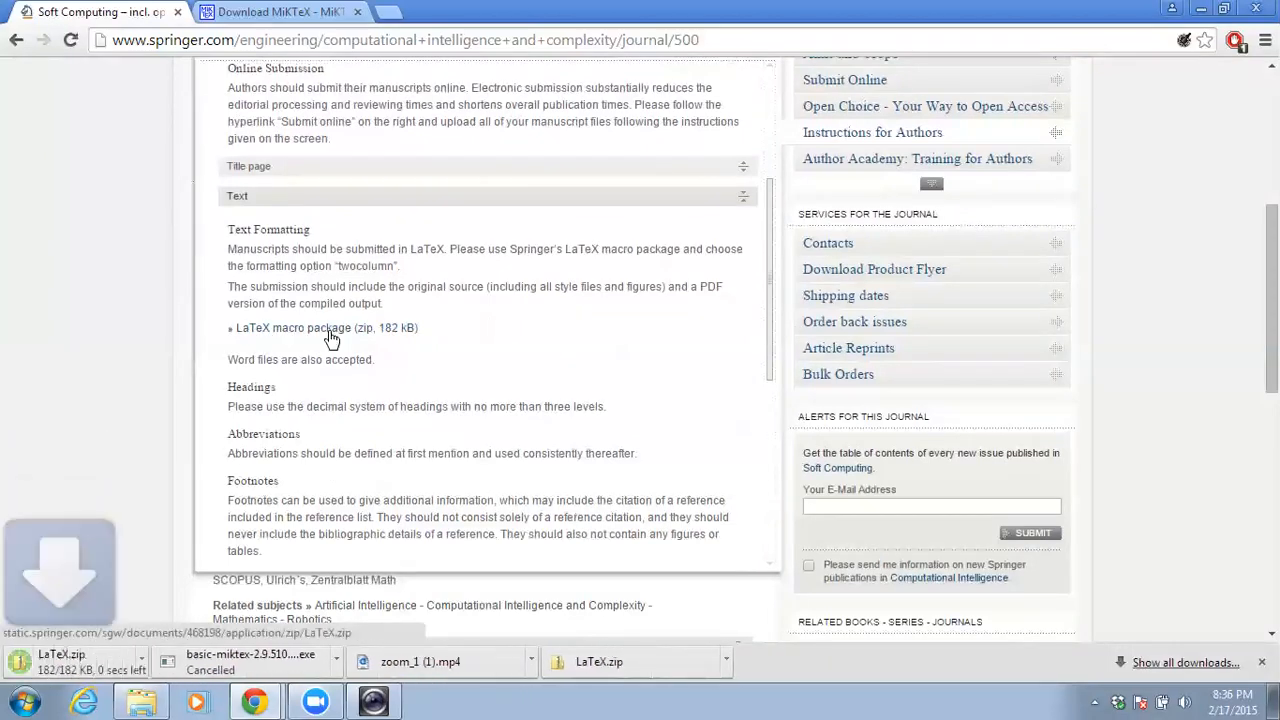
# Step: Download the LaTeX macro package zip and show it in its folder
pyautogui.click(140, 700)
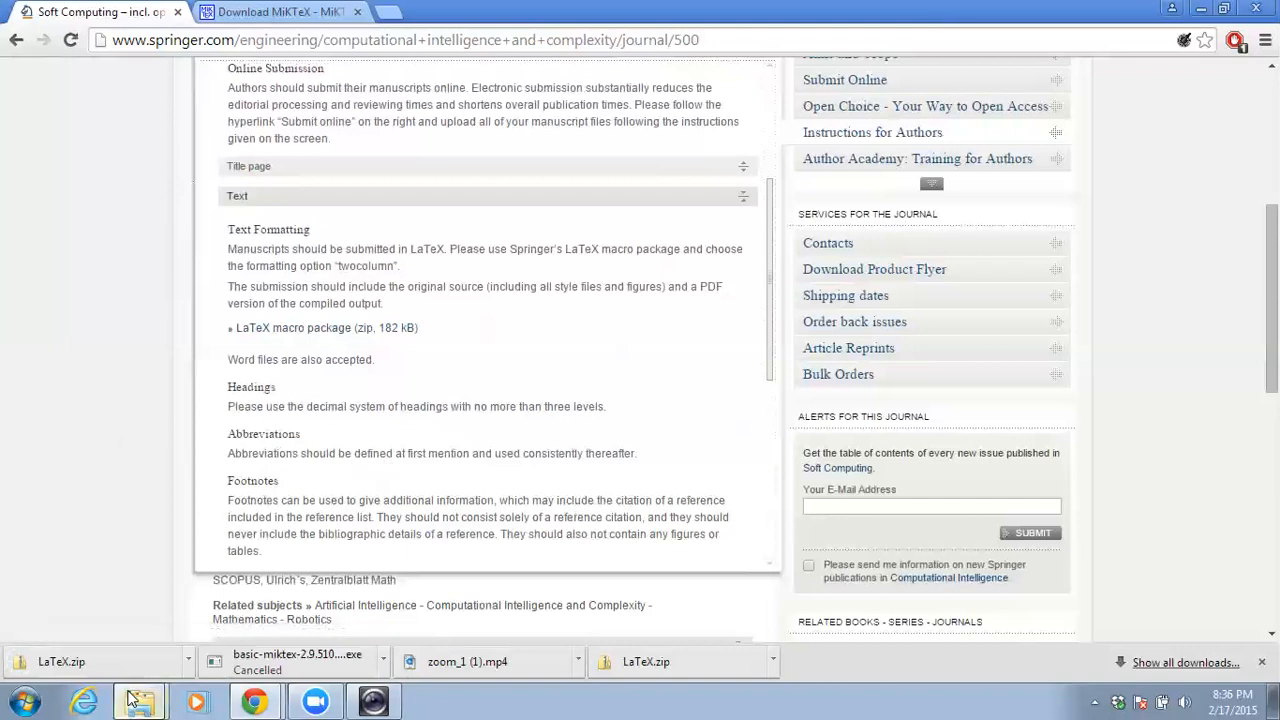
pyautogui.click(138, 700)
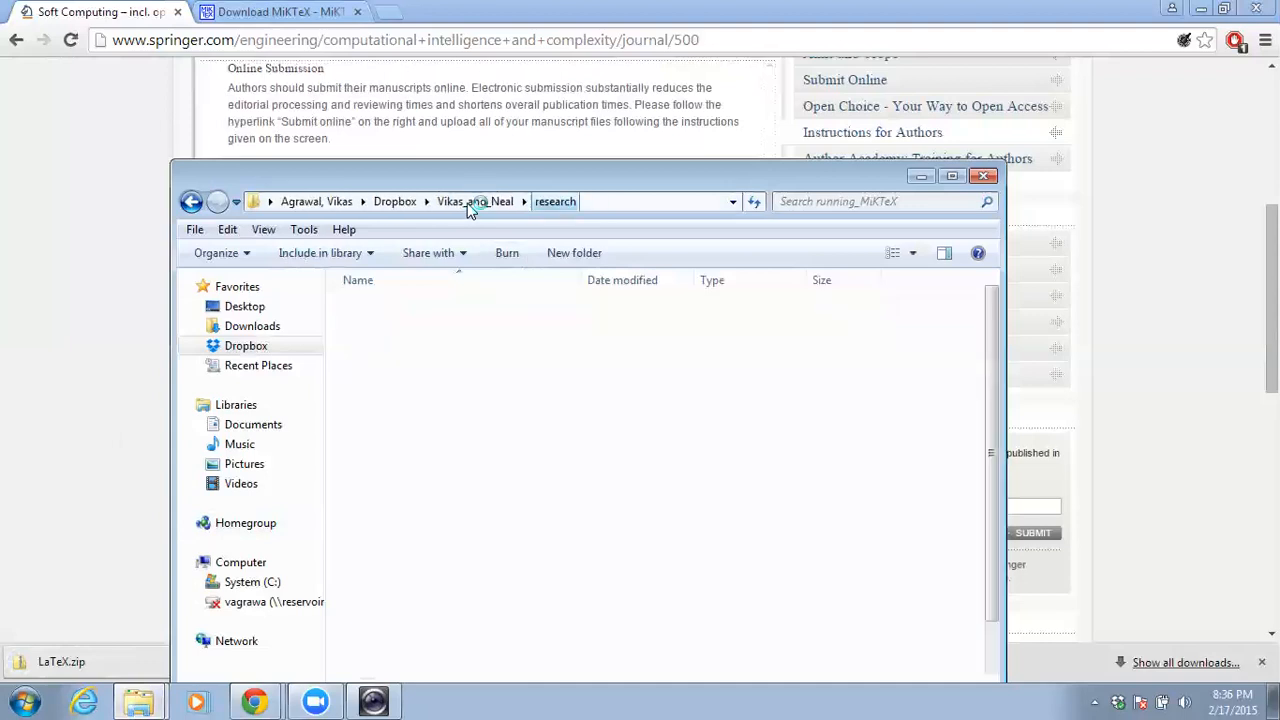
# Step: Browse to research > 06_package_delivery_pareto > 03_paper > 04_LaTeX and select the clean and make batch files
pyautogui.click(556, 200)
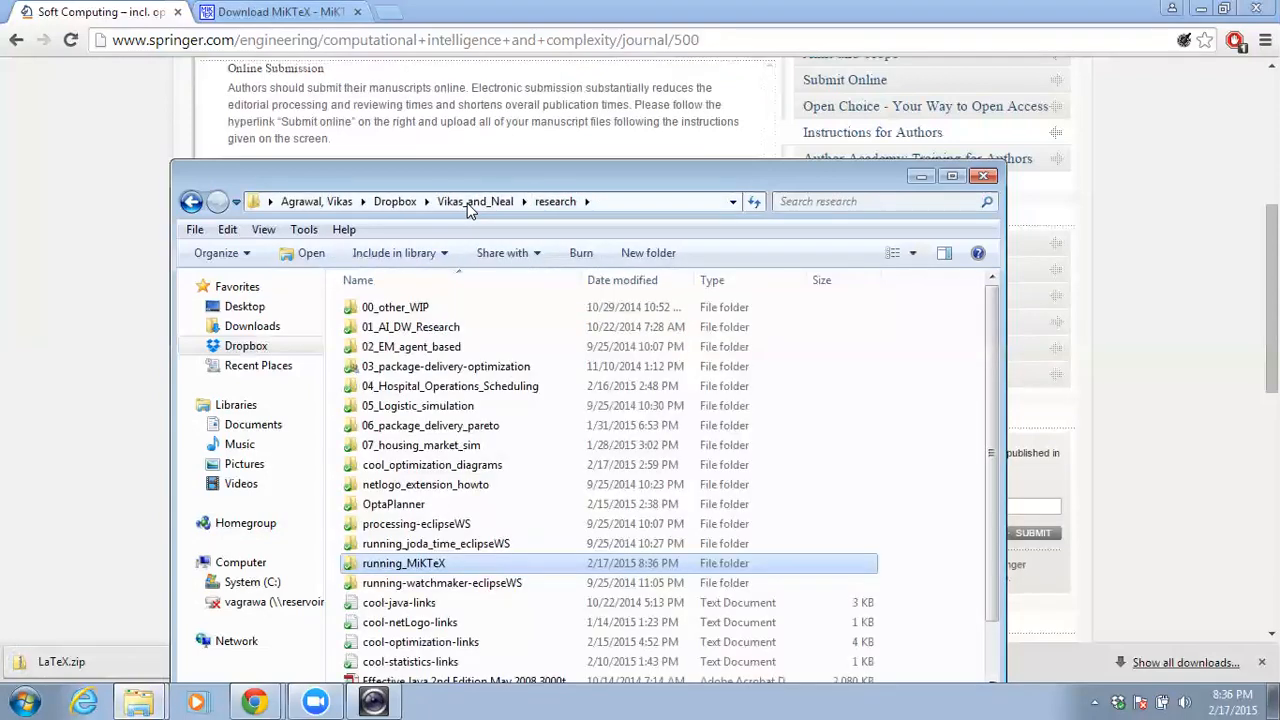
pyautogui.moveTo(416, 404)
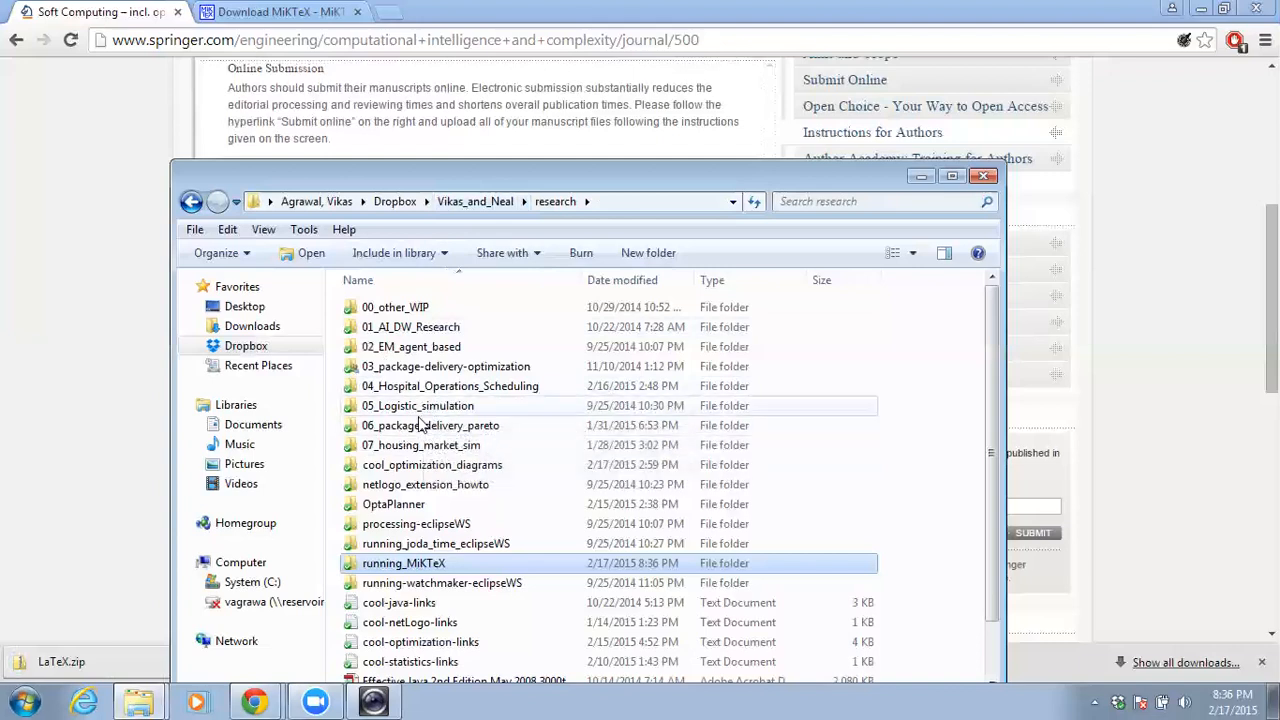
pyautogui.moveTo(456, 424)
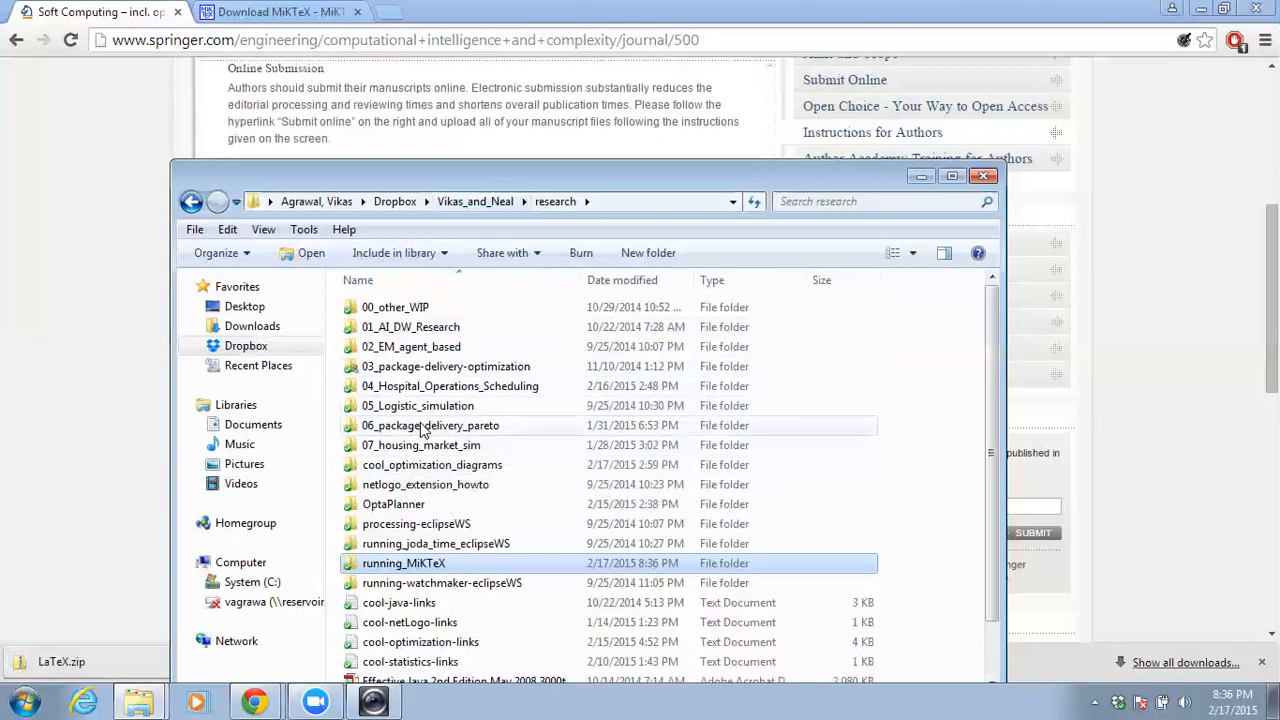
pyautogui.doubleClick(430, 424)
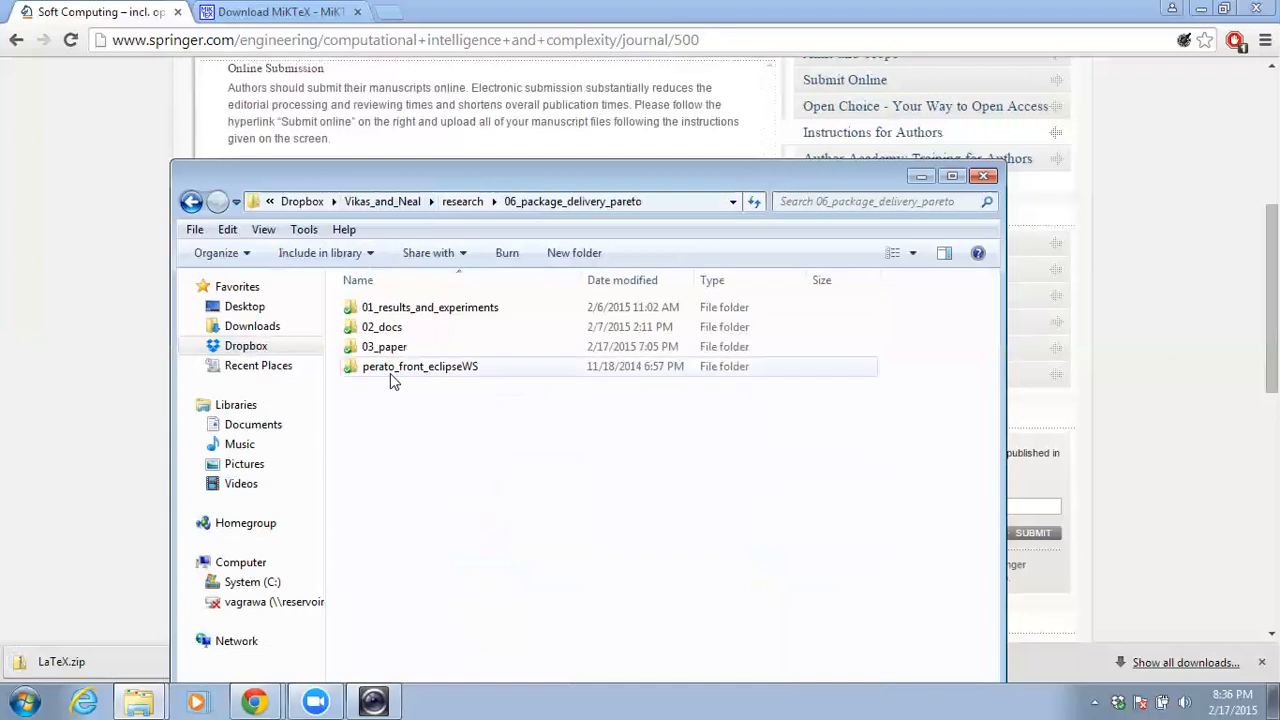
pyautogui.doubleClick(384, 346)
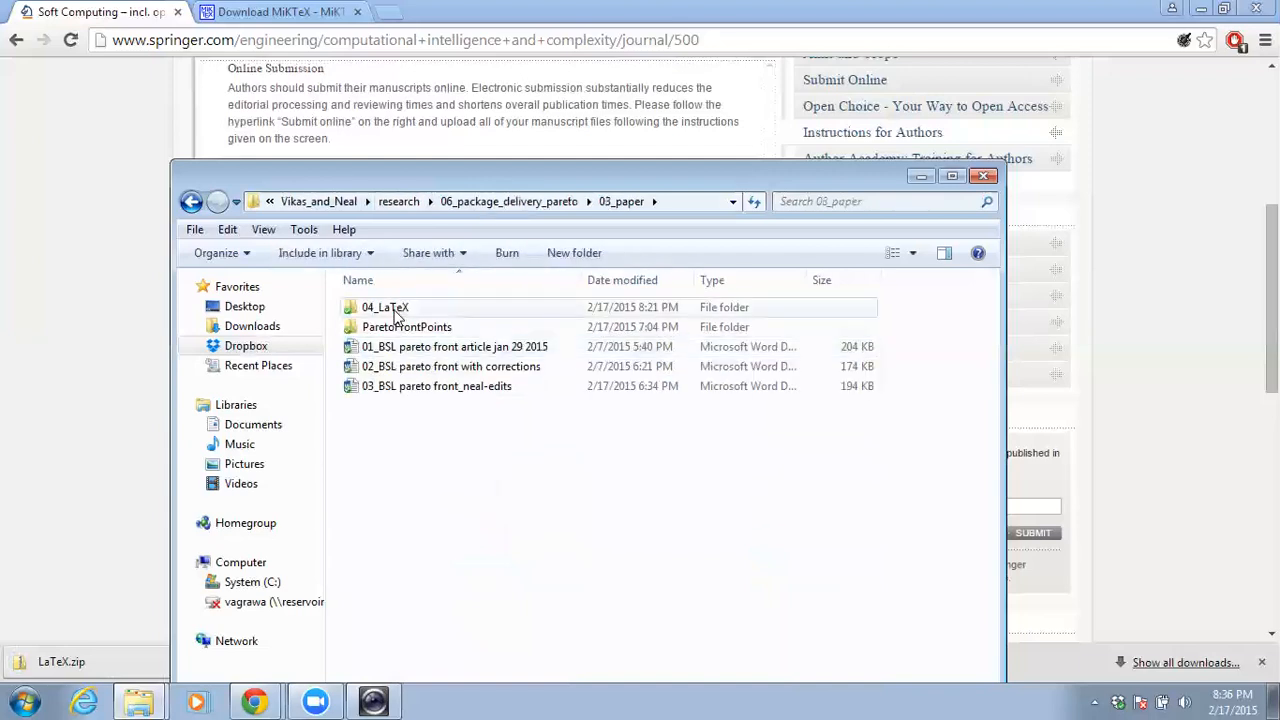
pyautogui.doubleClick(384, 308)
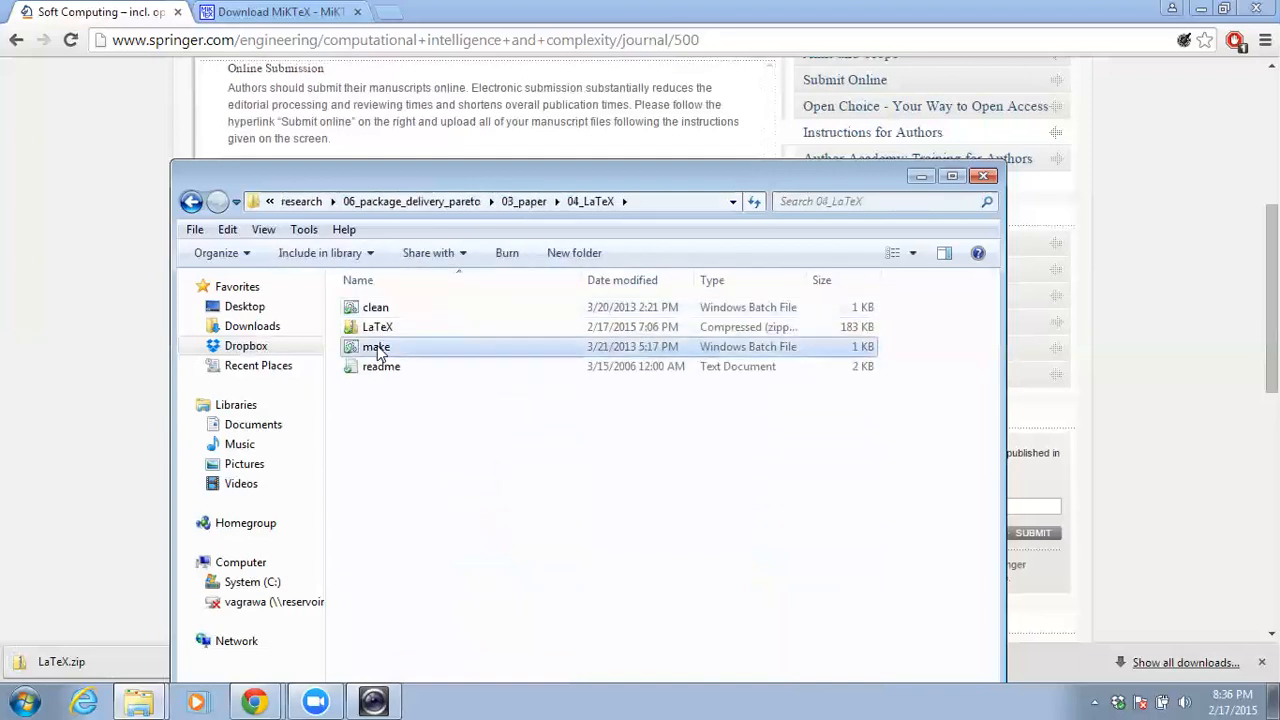
pyautogui.click(376, 308)
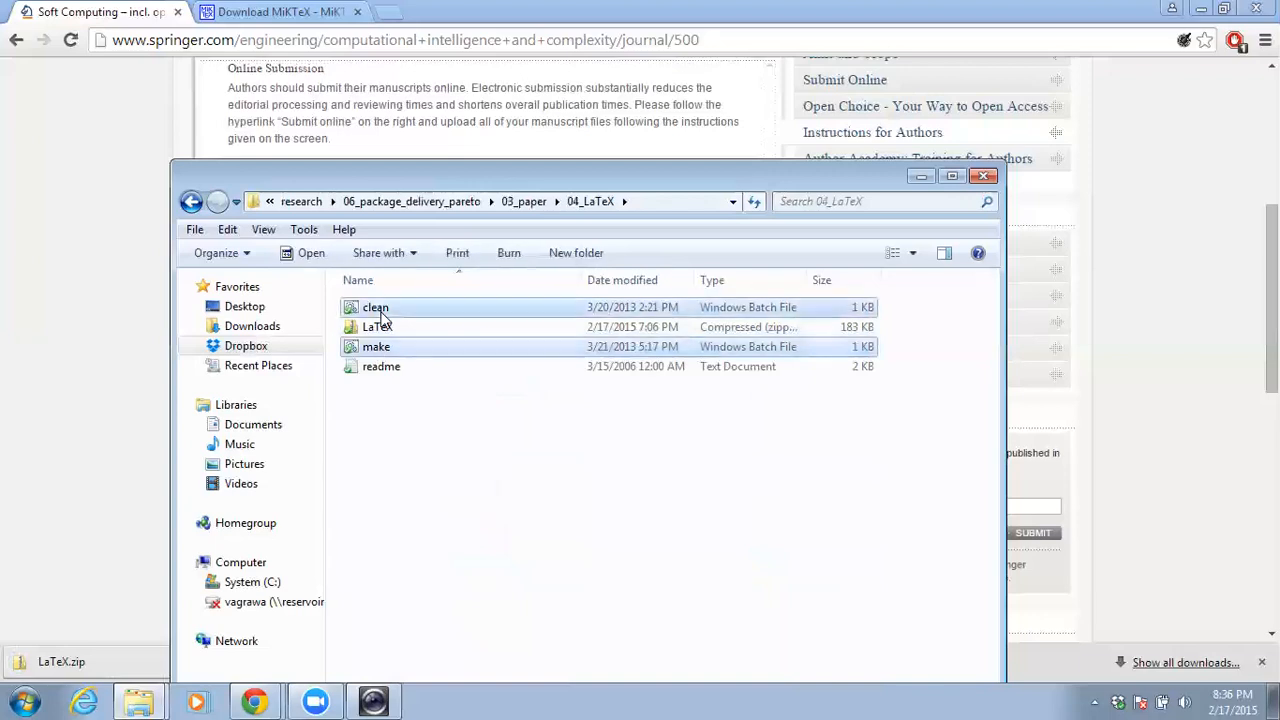
pyautogui.moveTo(392, 218)
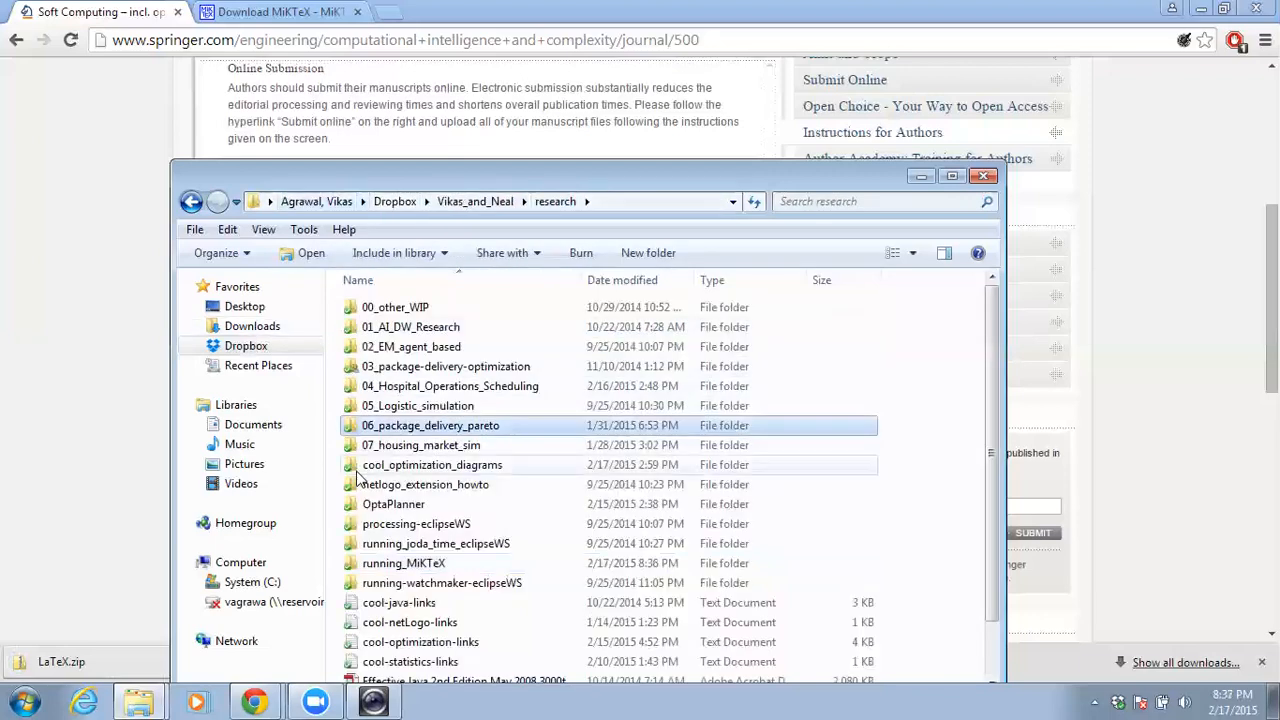
# Step: Copy the batch files into the running_MiKTeX folder and bring up the program list
pyautogui.click(404, 564)
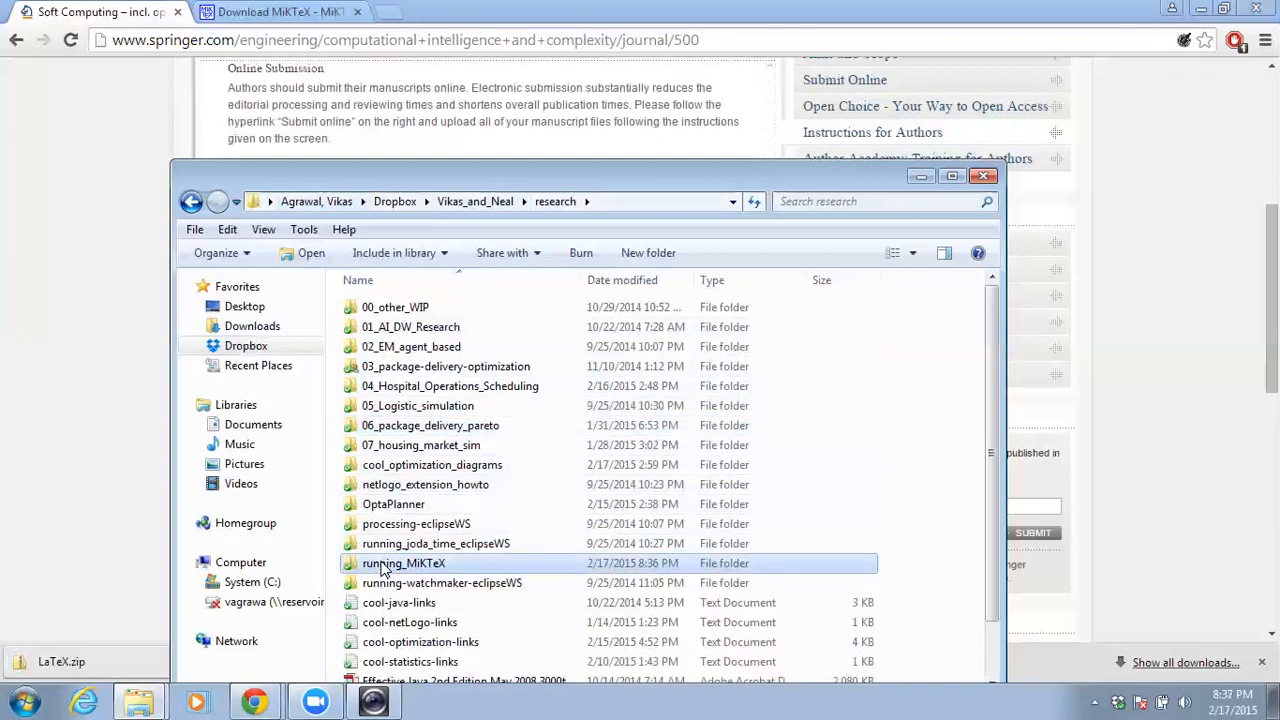
pyautogui.doubleClick(404, 564)
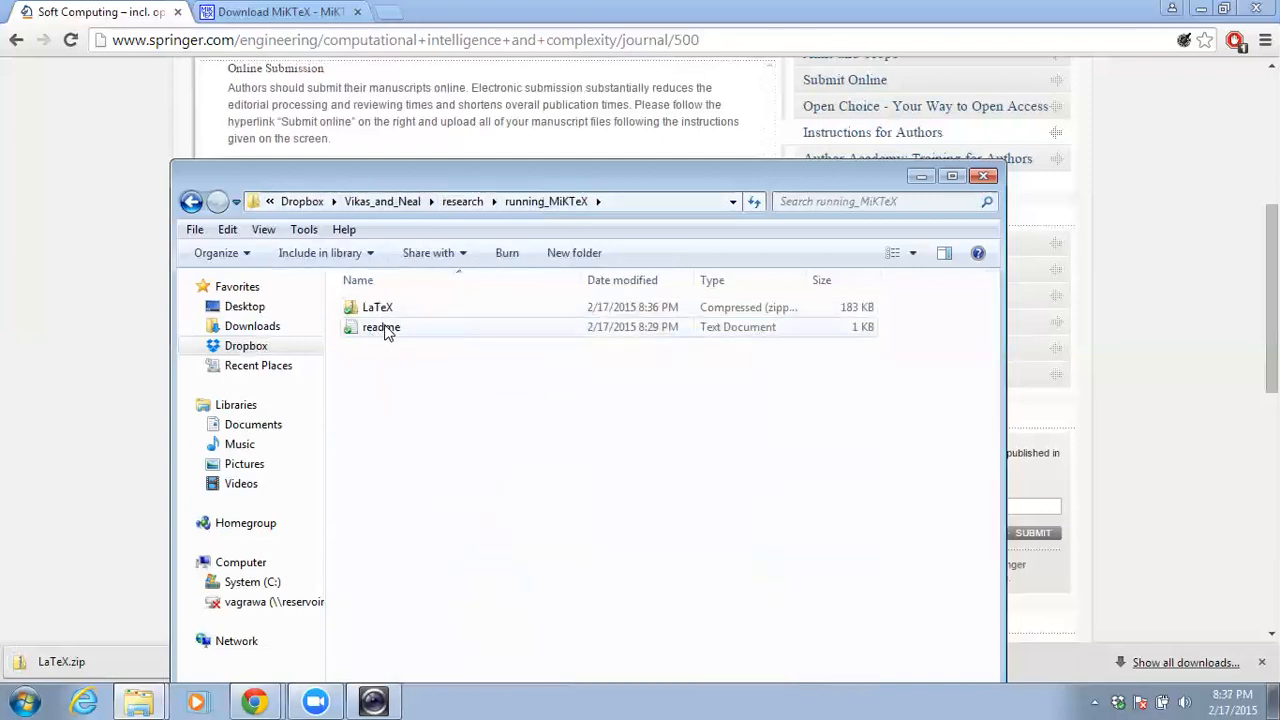
pyautogui.moveTo(398, 442)
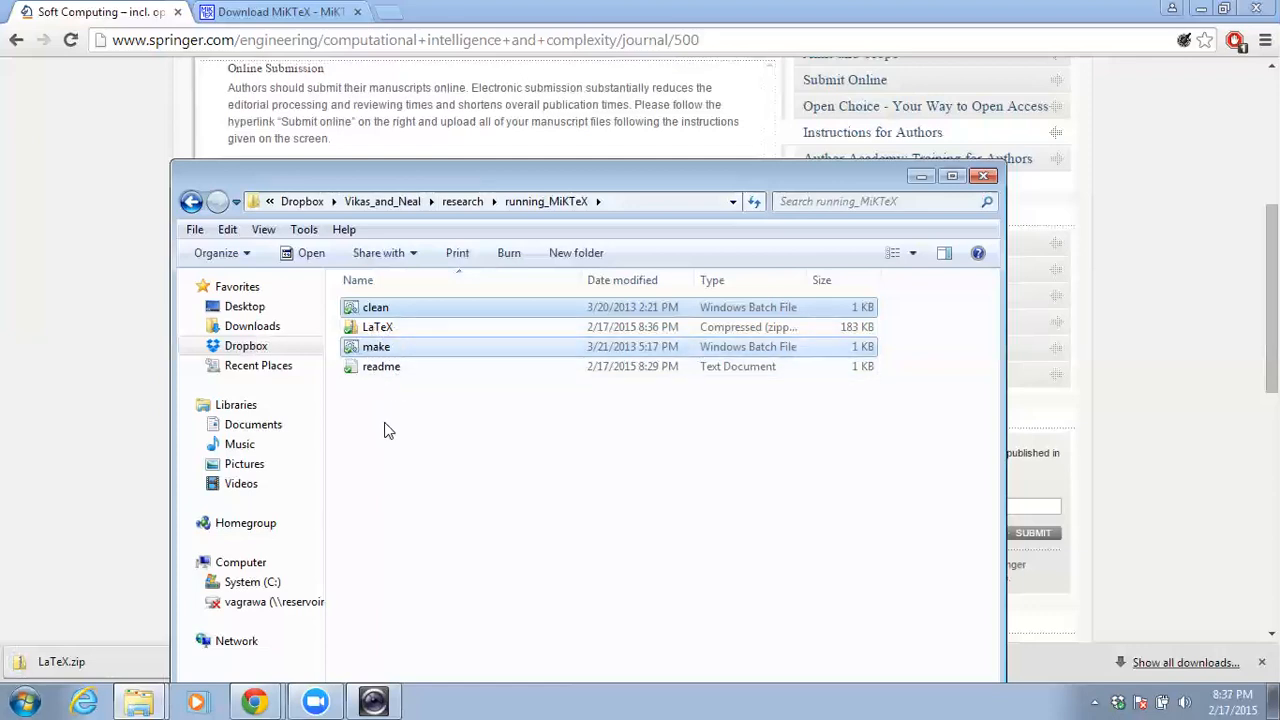
pyautogui.moveTo(418, 324)
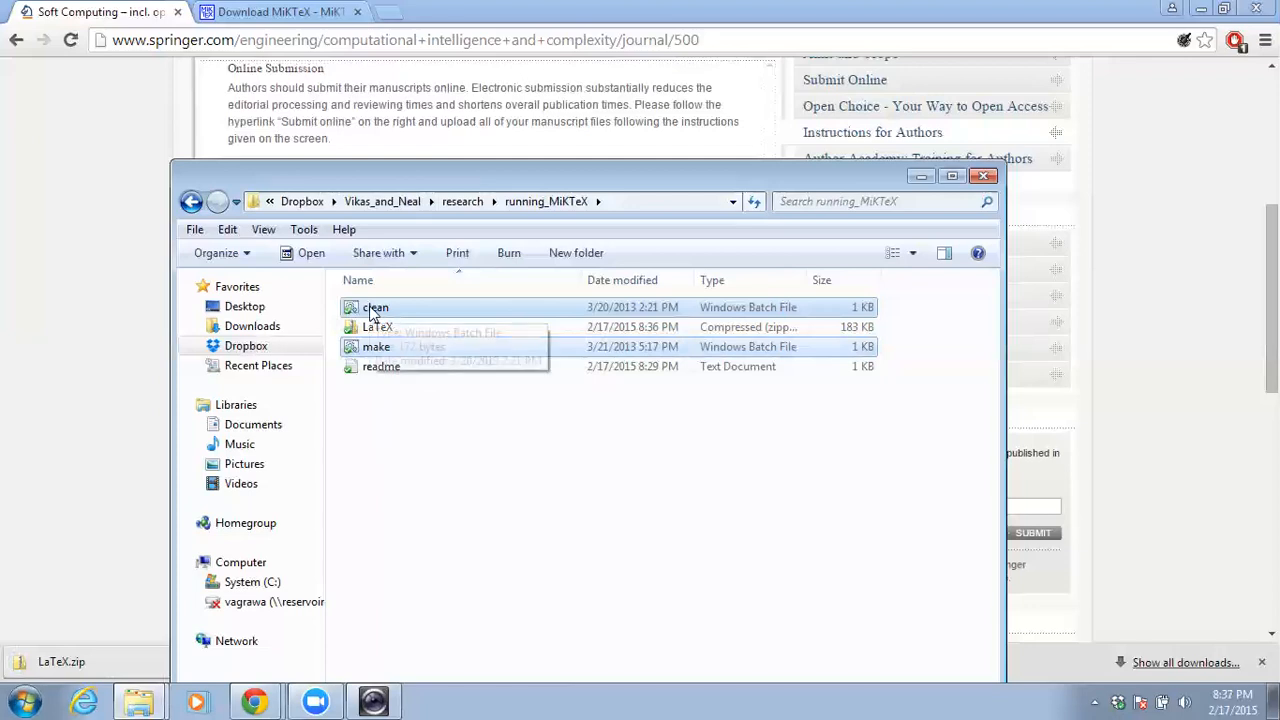
pyautogui.moveTo(376, 308)
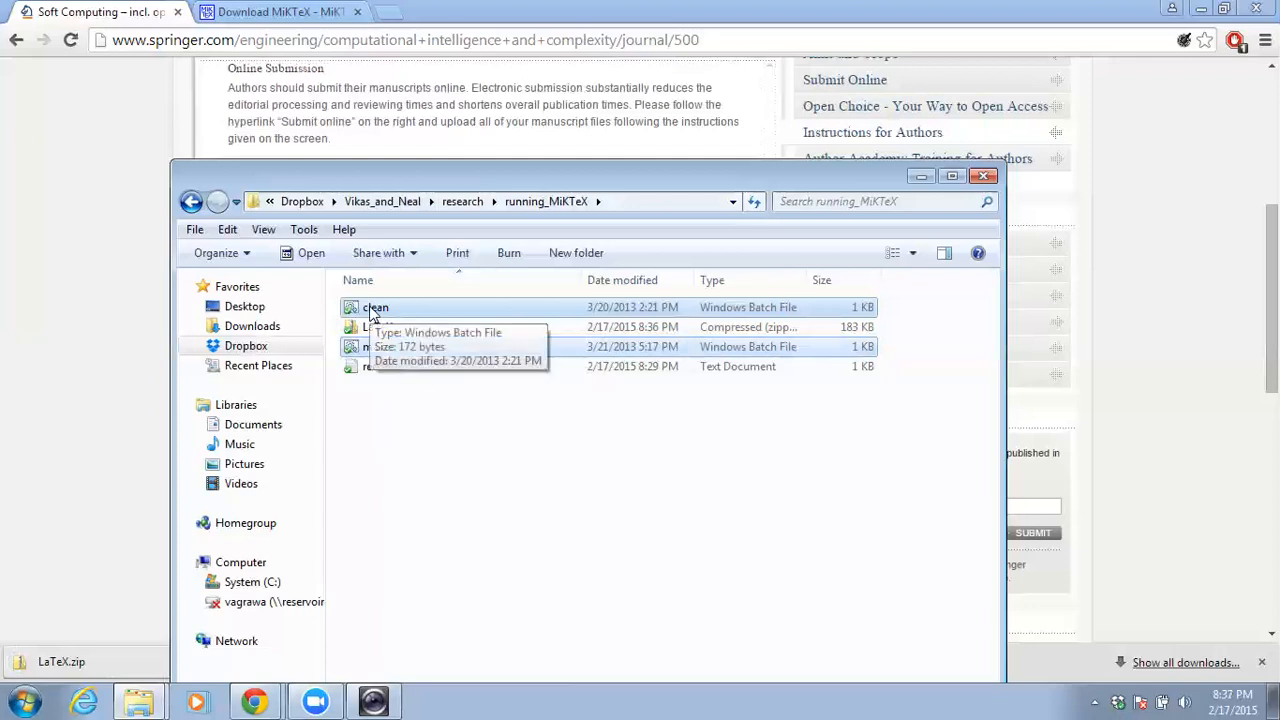
pyautogui.rightClick(376, 308)
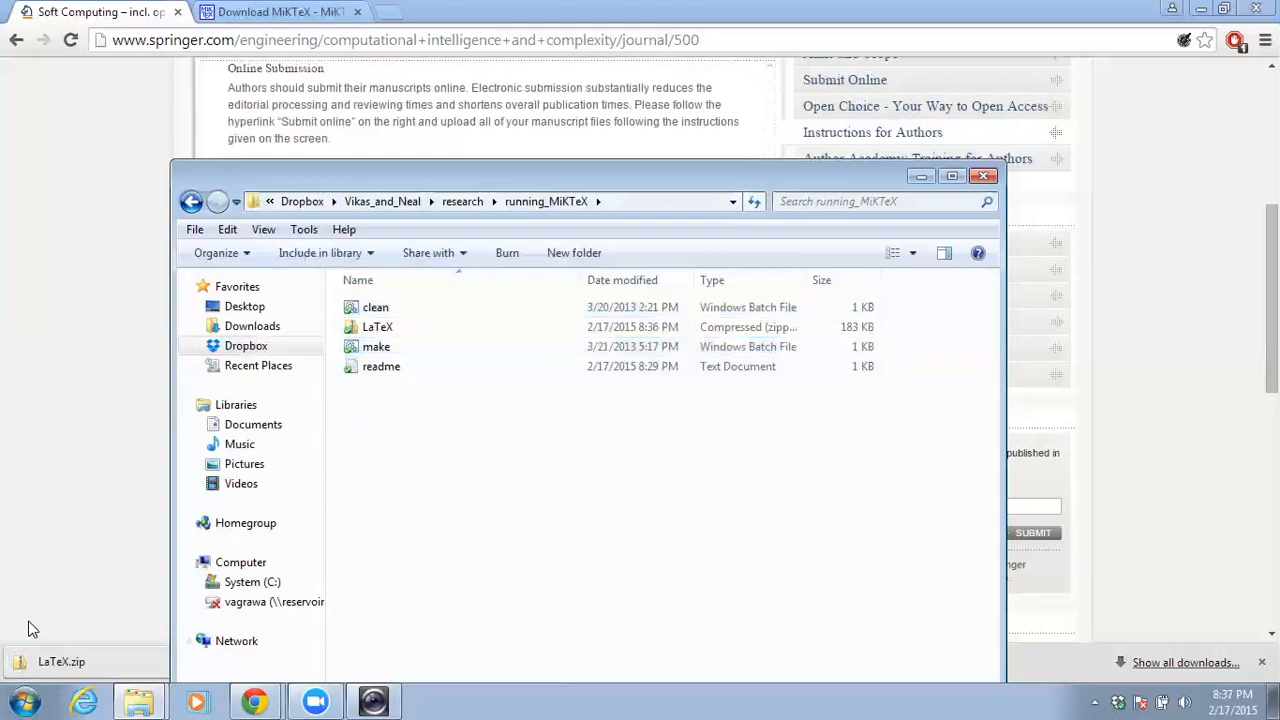
pyautogui.click(22, 700)
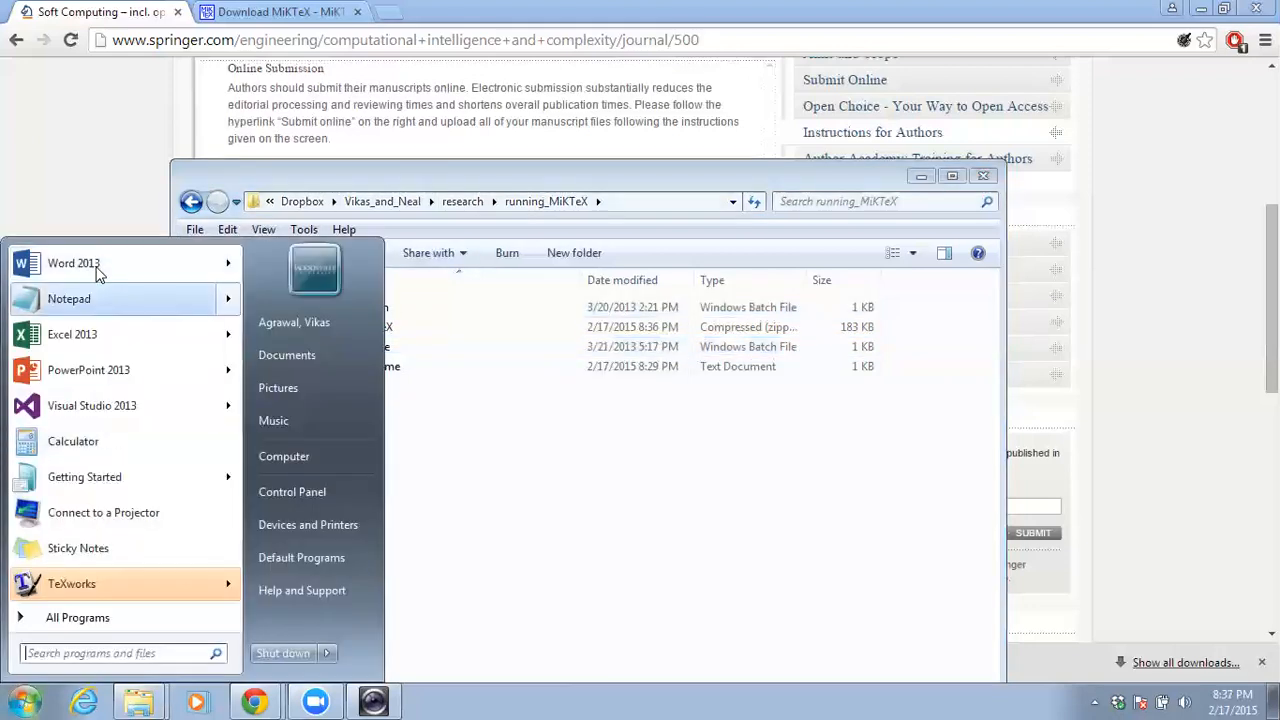
# Step: Review make.bat's latex, dvips and ps2pdf14 commands in Notepad, then close it
pyautogui.click(68, 298)
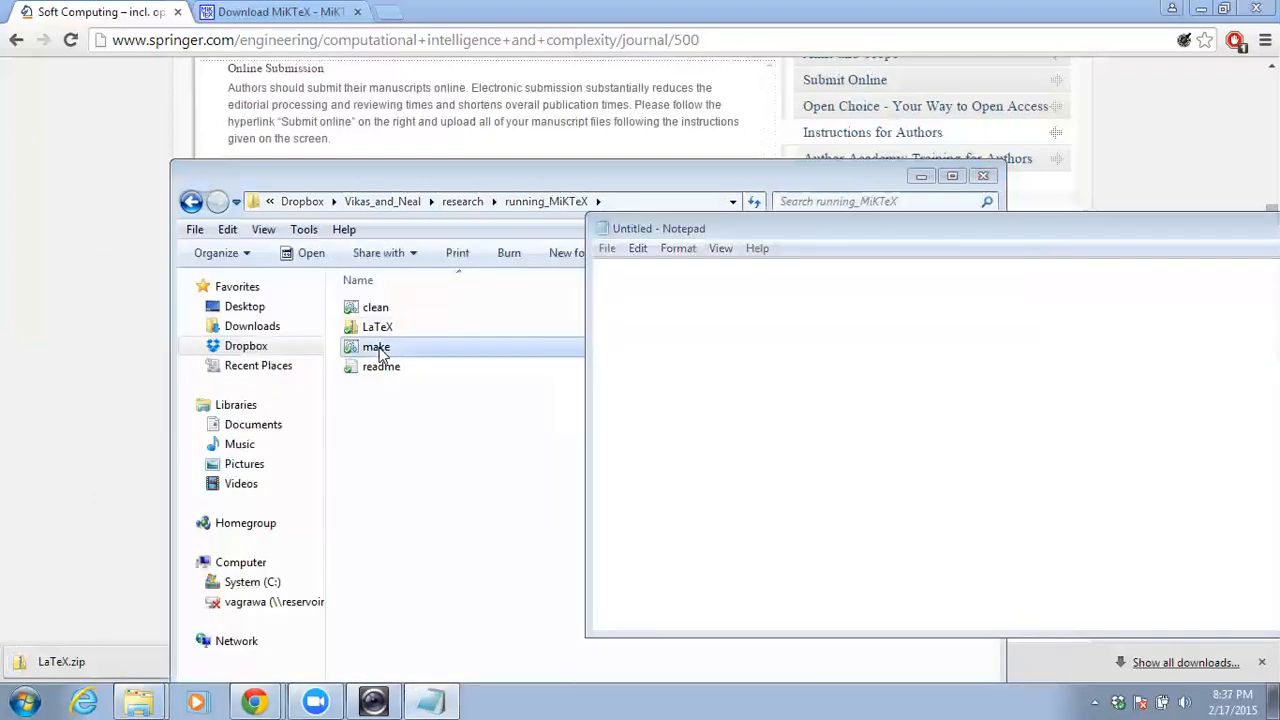
pyautogui.doubleClick(376, 346)
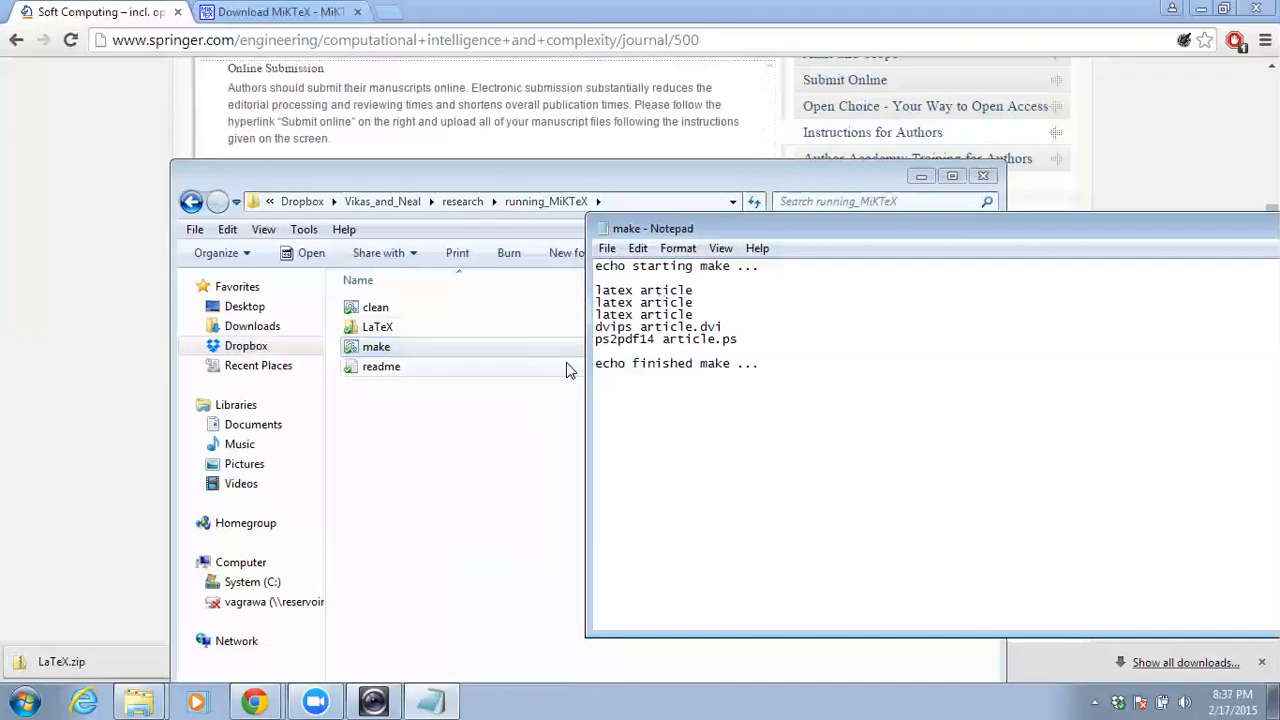
pyautogui.moveTo(1184, 228)
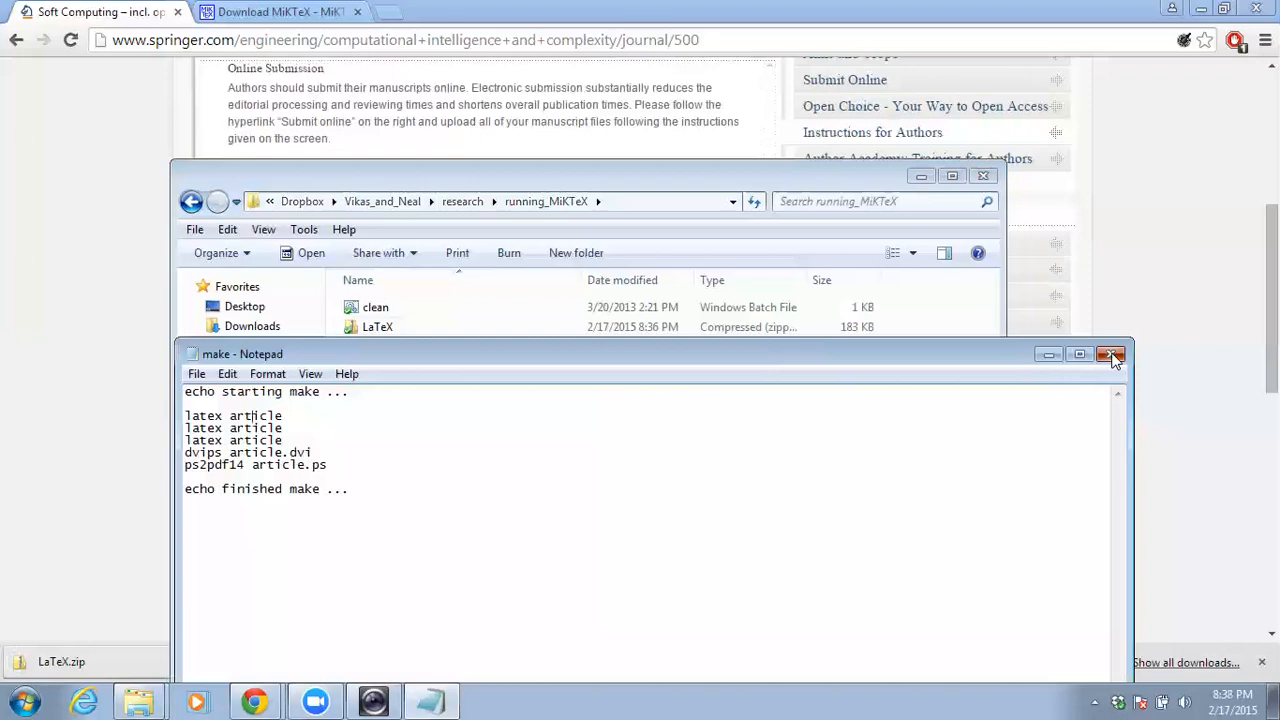
pyautogui.click(1112, 354)
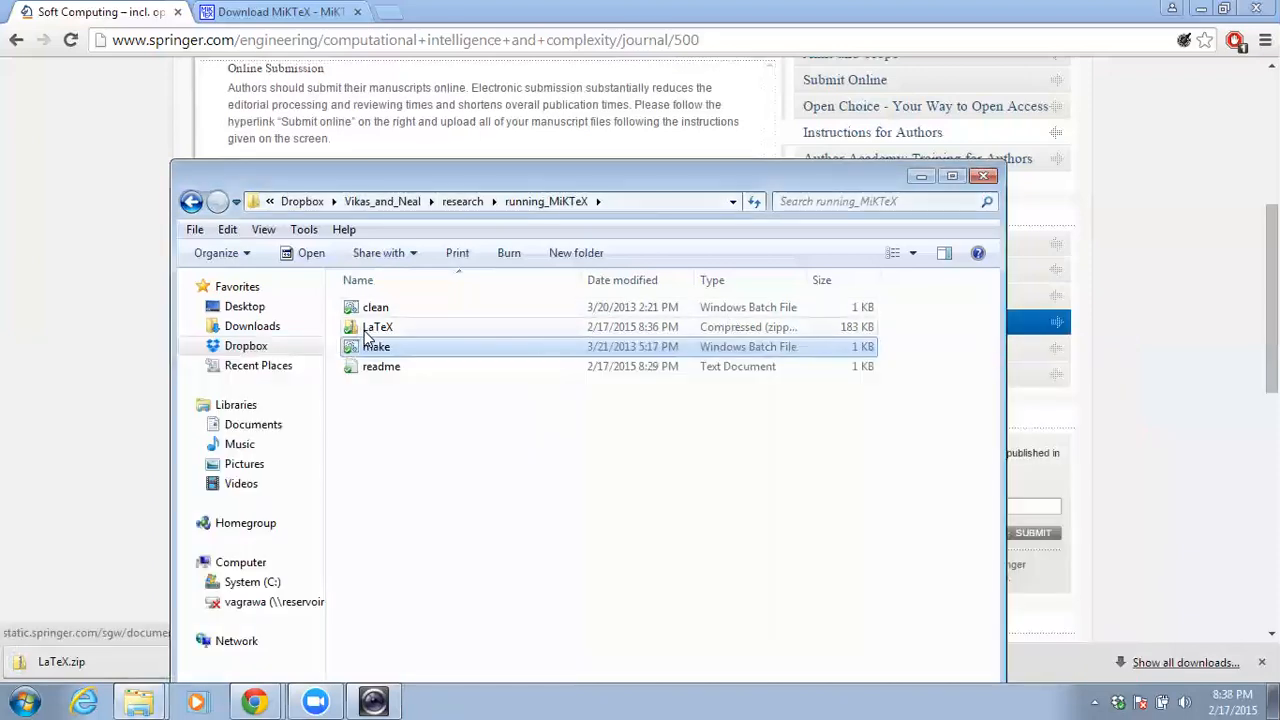
# Step: Extract LaTeX.zip into a LaTeX folder inside running_MiKTeX
pyautogui.rightClick(378, 328)
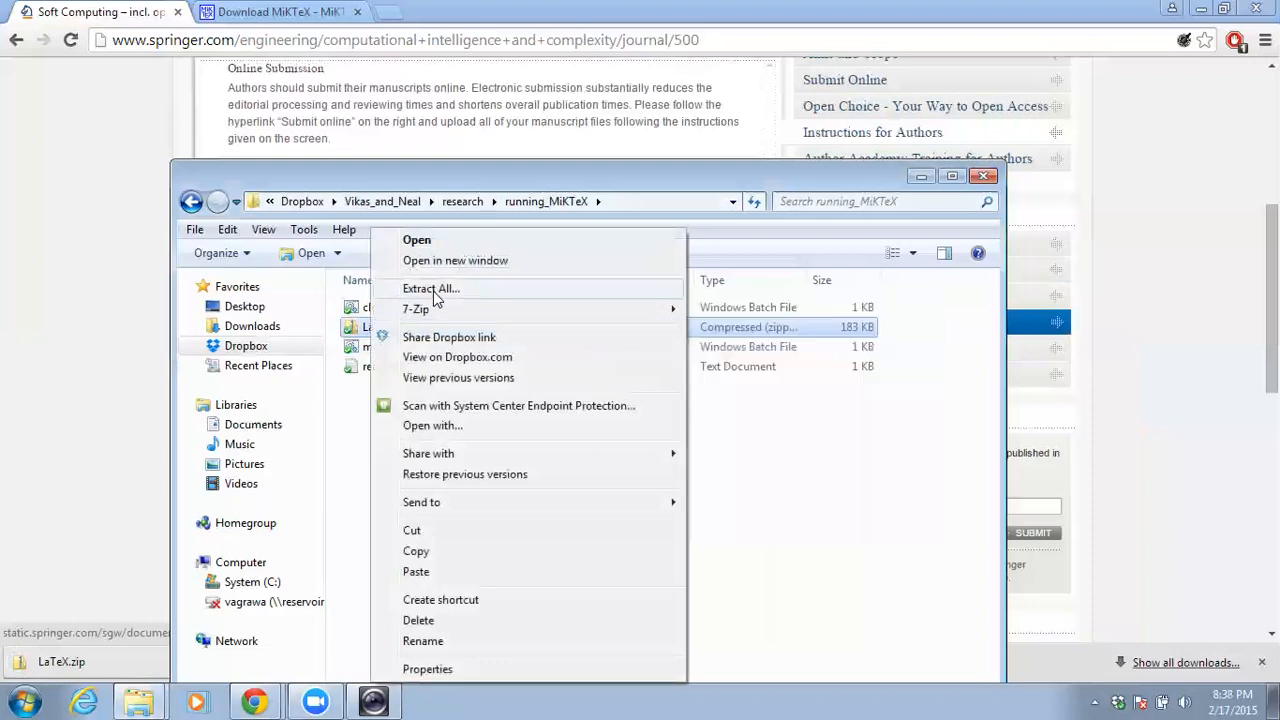
pyautogui.click(432, 288)
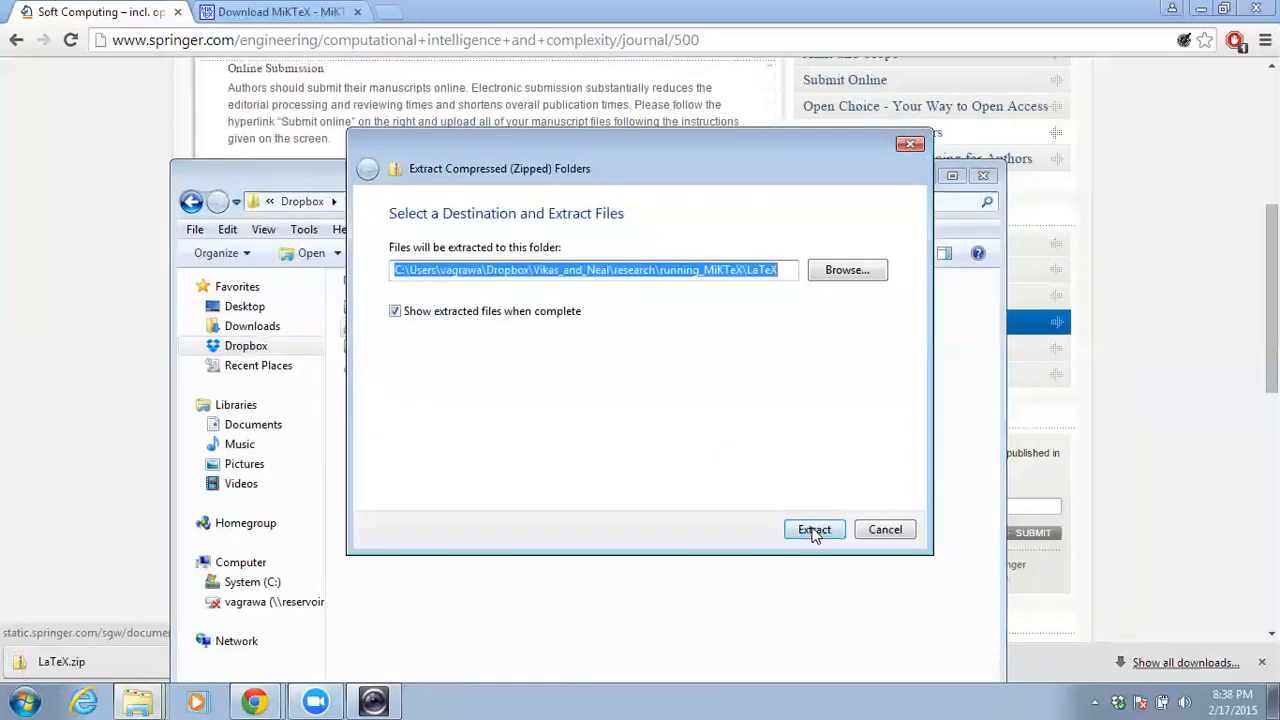
pyautogui.click(812, 528)
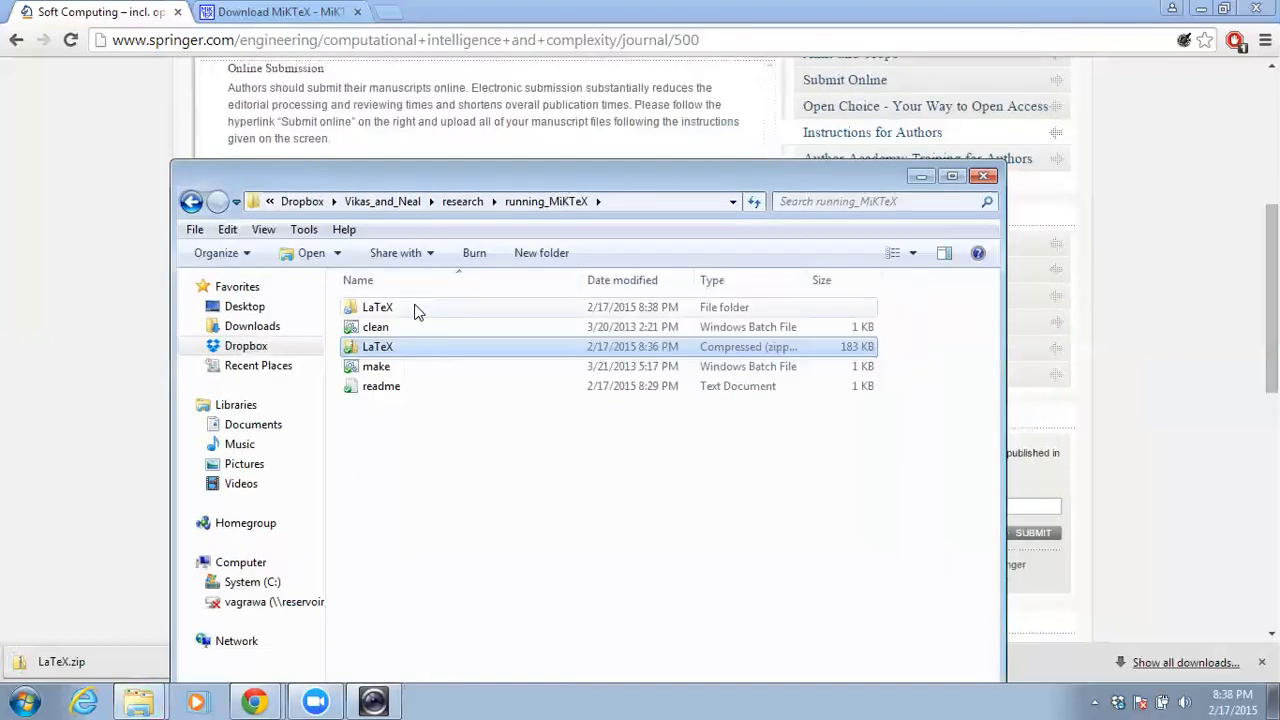
pyautogui.moveTo(376, 366)
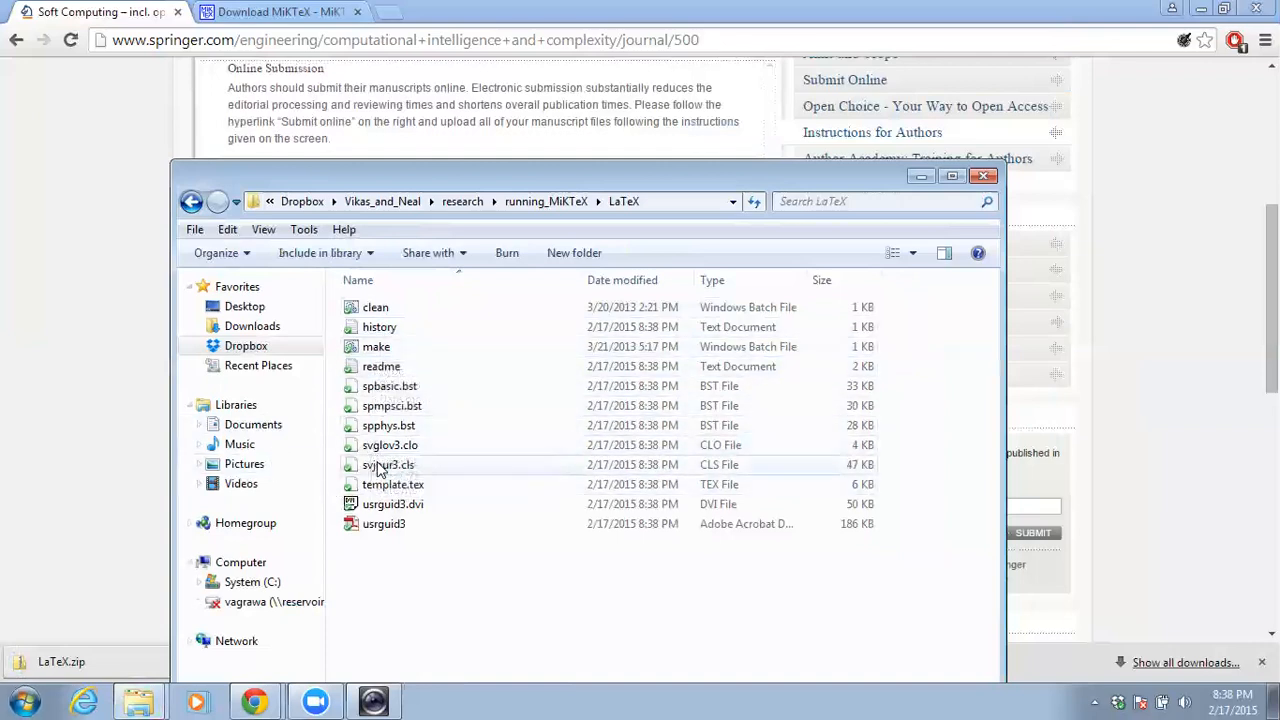
# Step: Rename template.tex to article.tex so make.bat can compile it
pyautogui.click(392, 484)
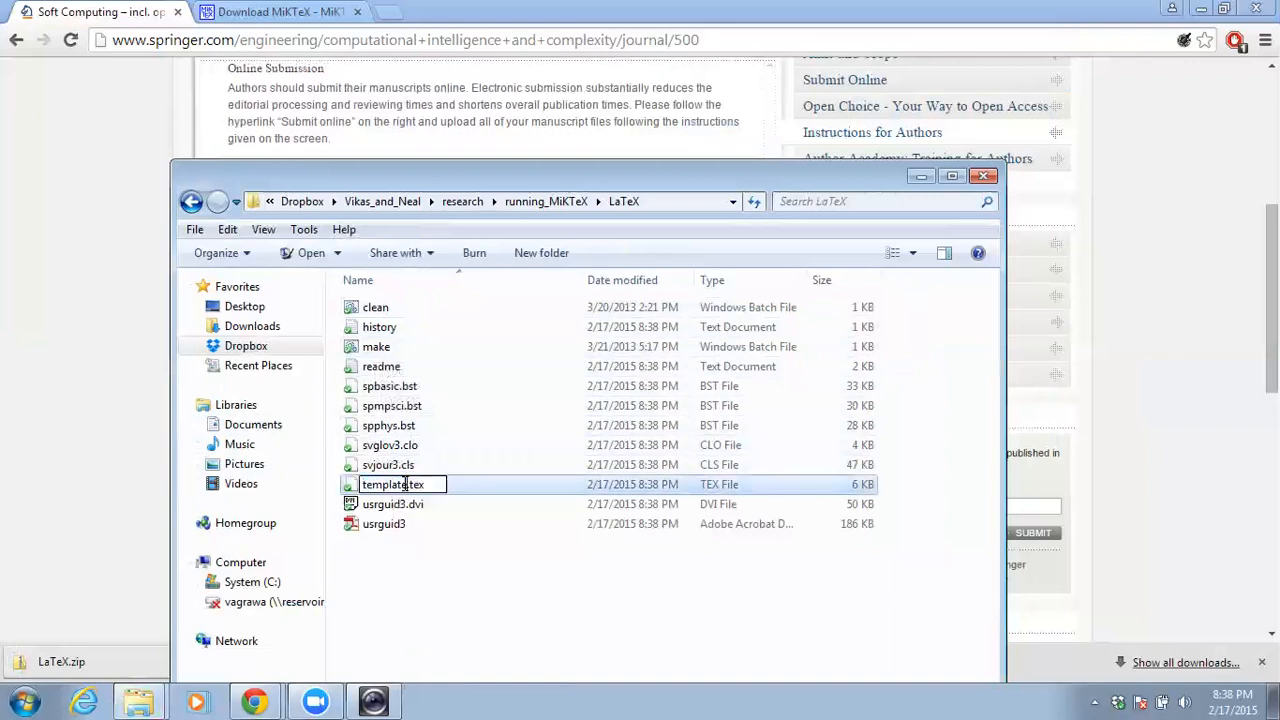
pyautogui.write('.tex')
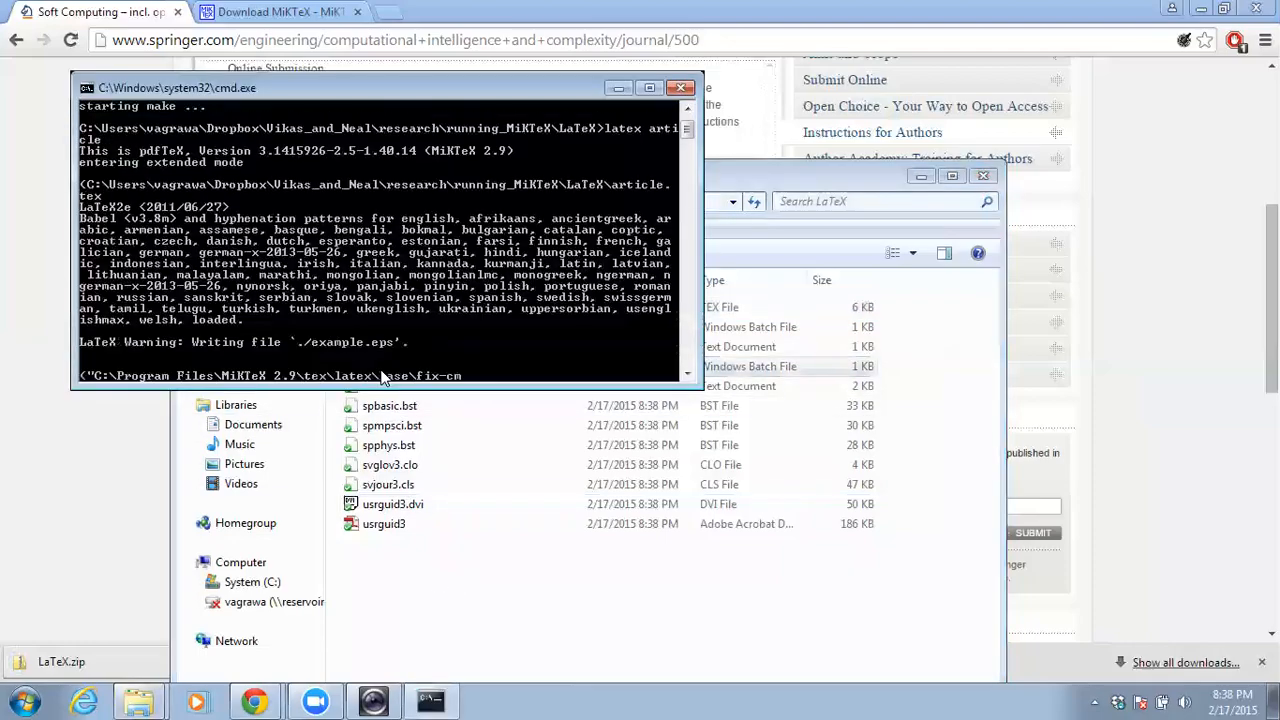
# Step: Let make.bat finish its latex, dvips and ps2pdf14 run to produce article.pdf
pyautogui.click(680, 88)
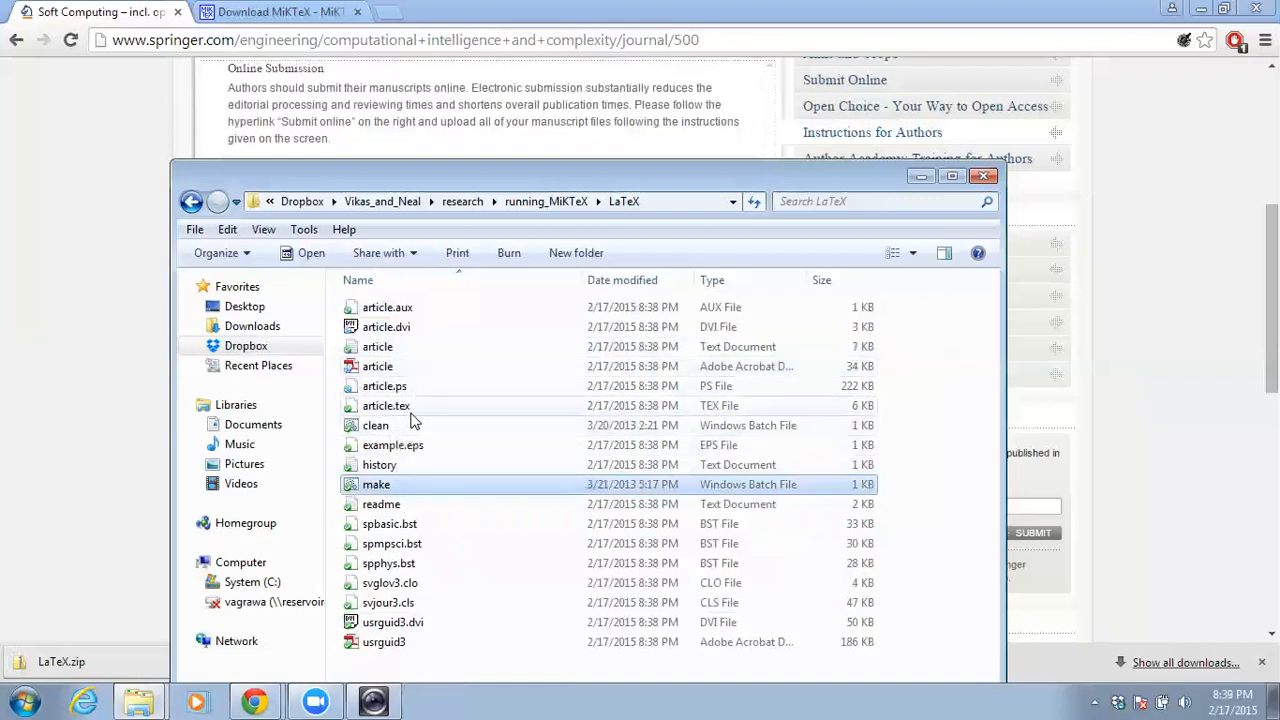
pyautogui.moveTo(386, 404)
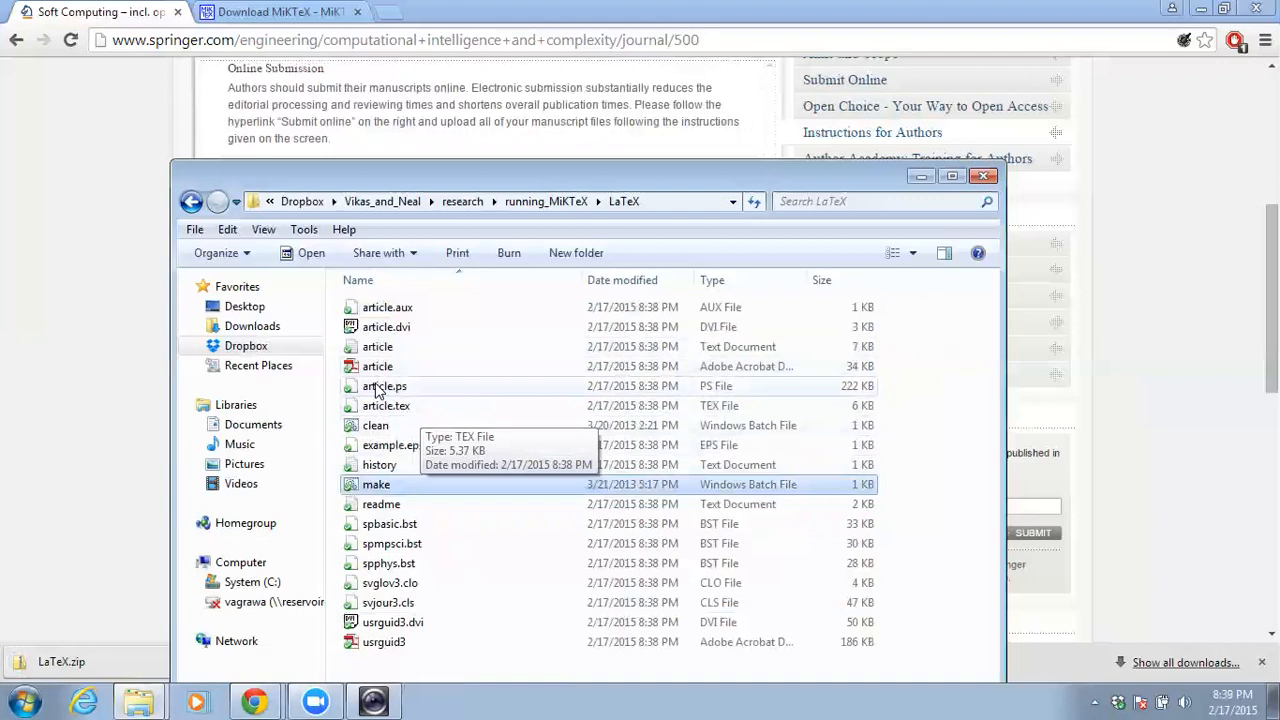
pyautogui.moveTo(408, 334)
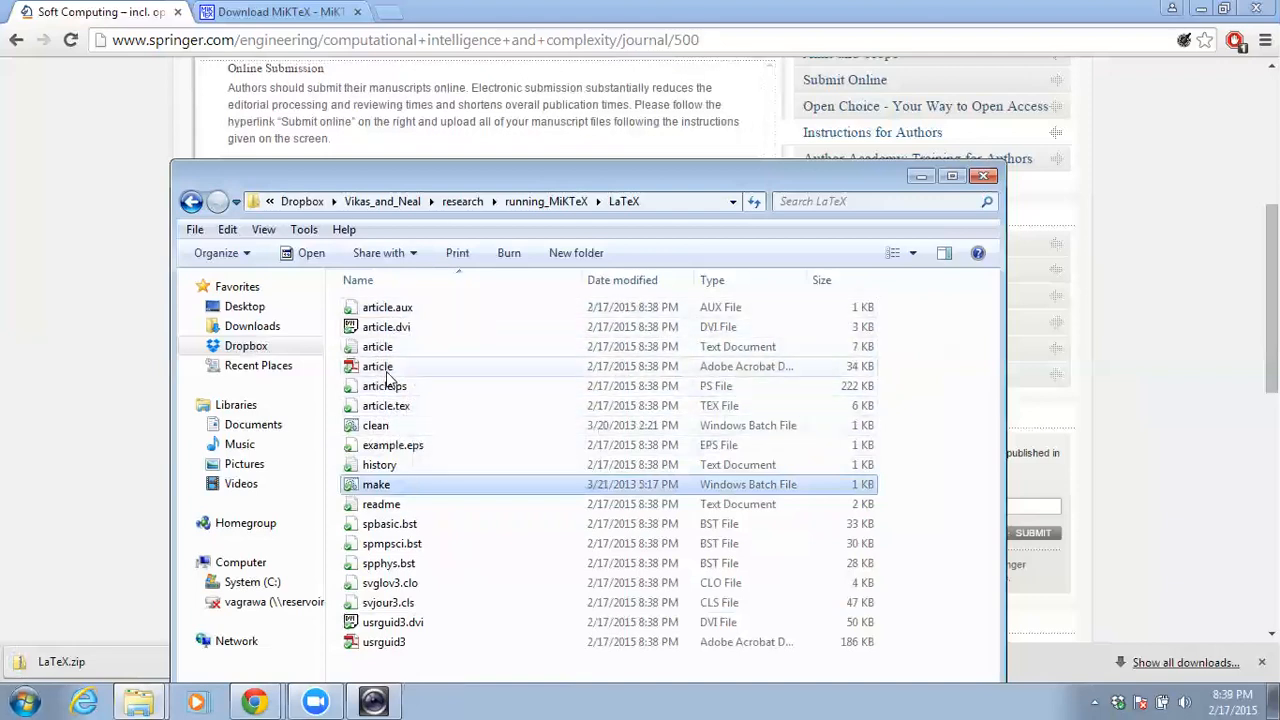
pyautogui.doubleClick(376, 366)
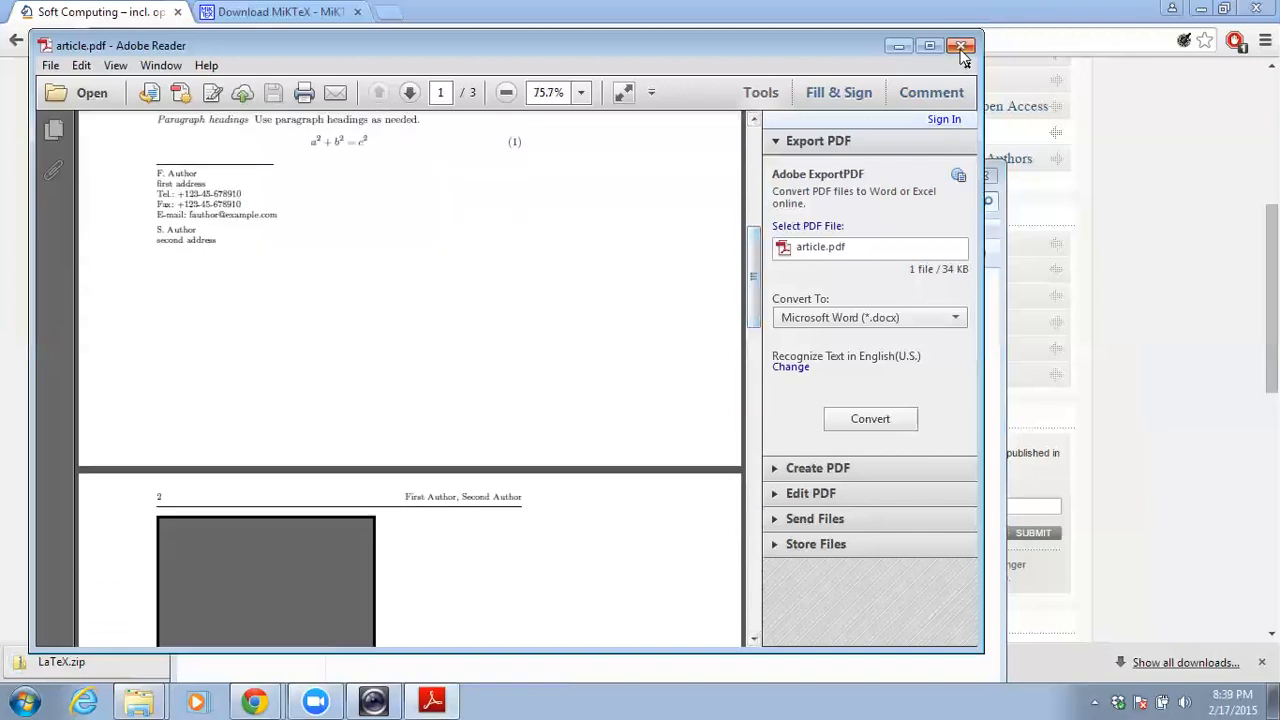
pyautogui.click(960, 46)
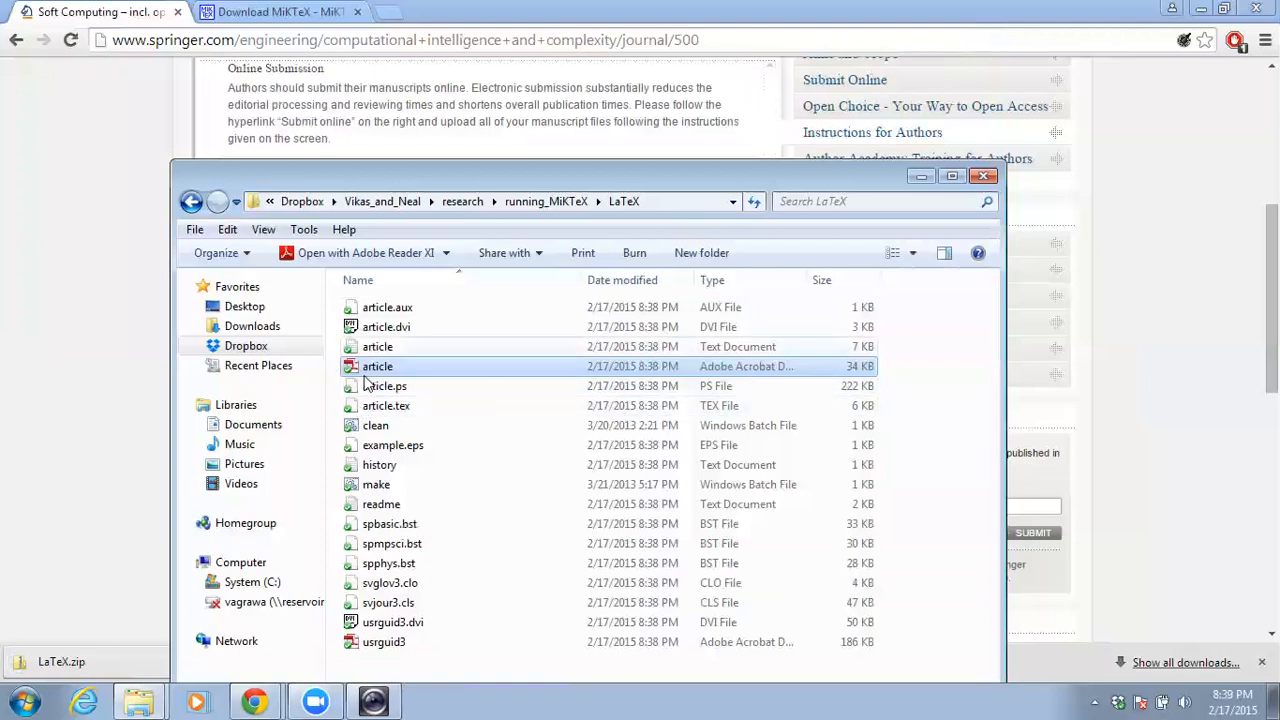
pyautogui.moveTo(378, 430)
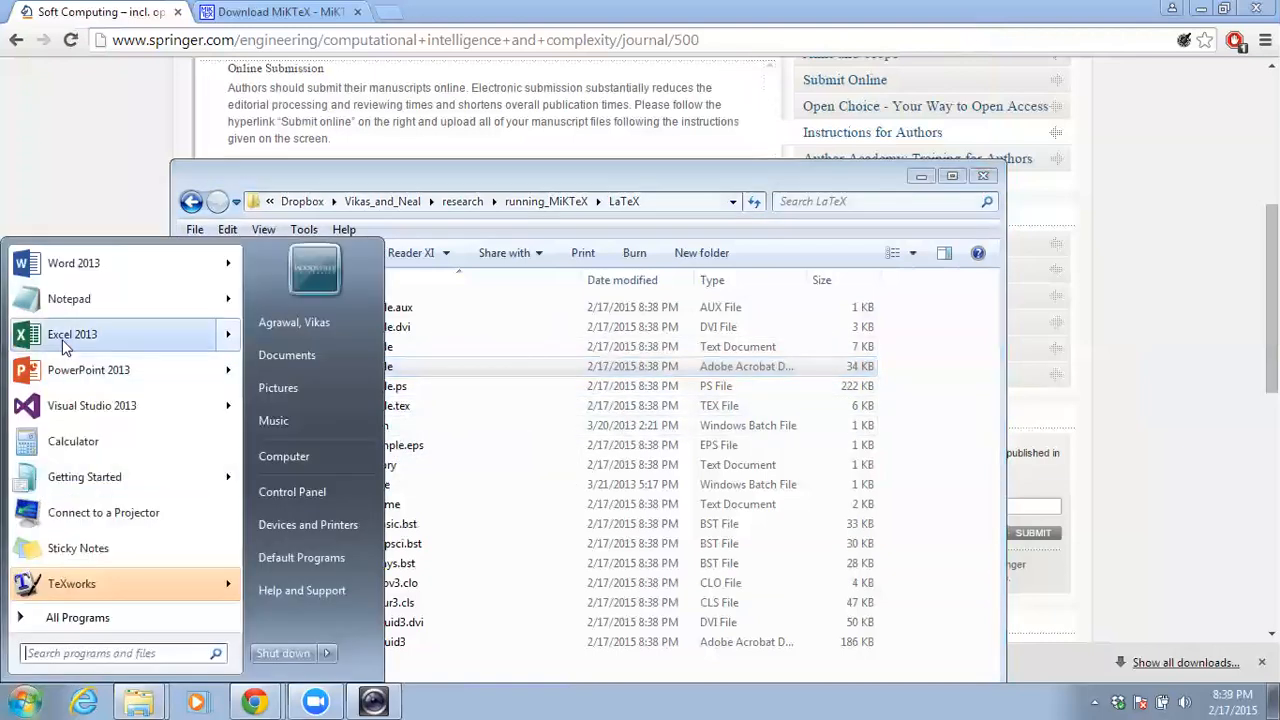
pyautogui.click(68, 298)
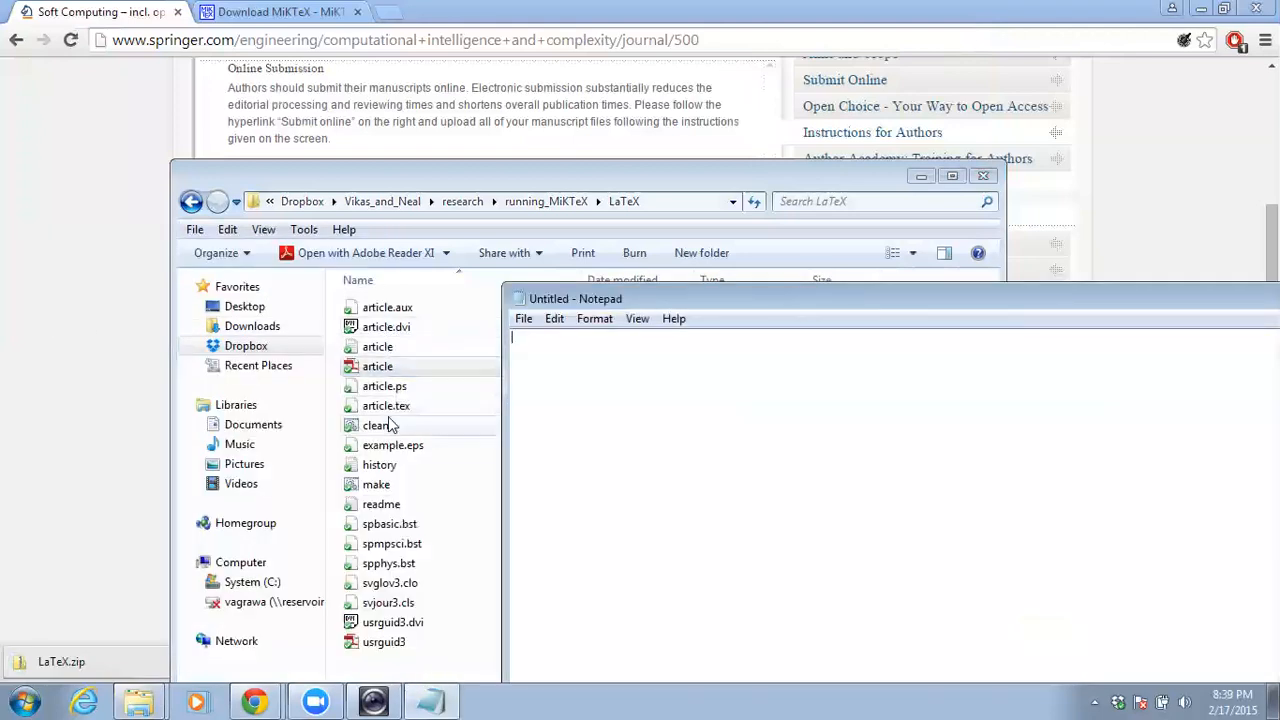
pyautogui.doubleClick(376, 424)
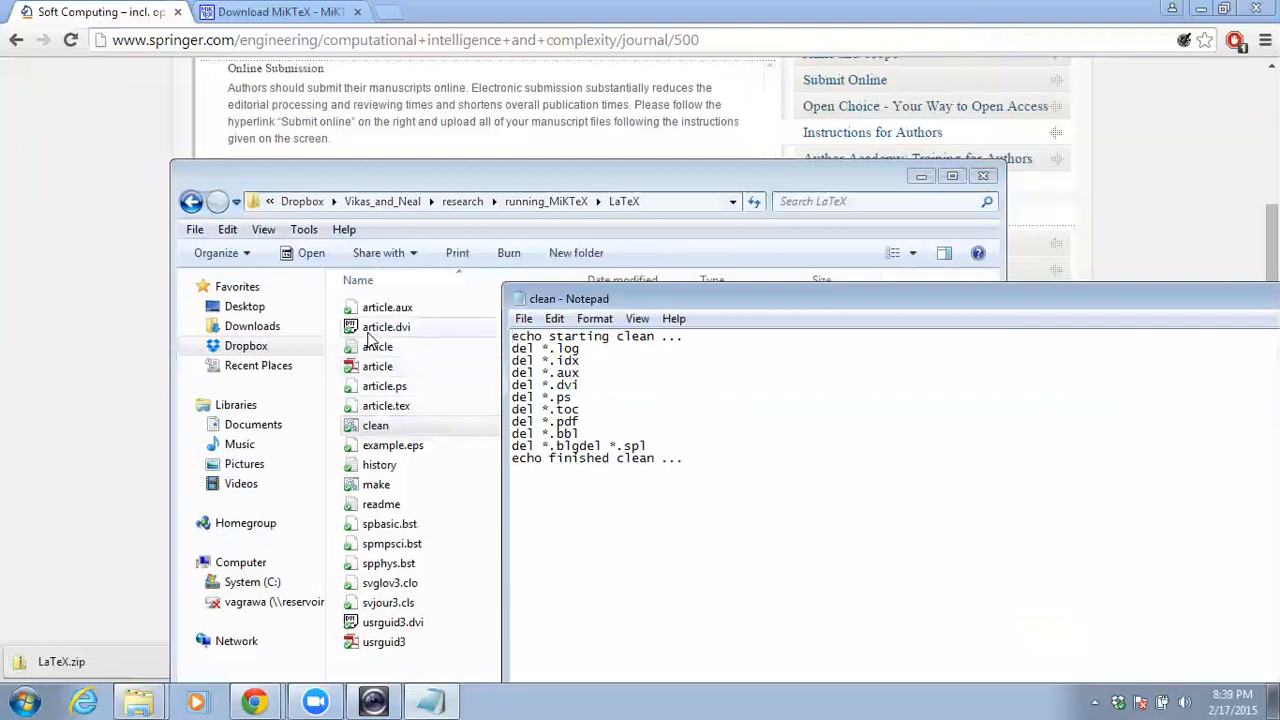
pyautogui.moveTo(436, 376)
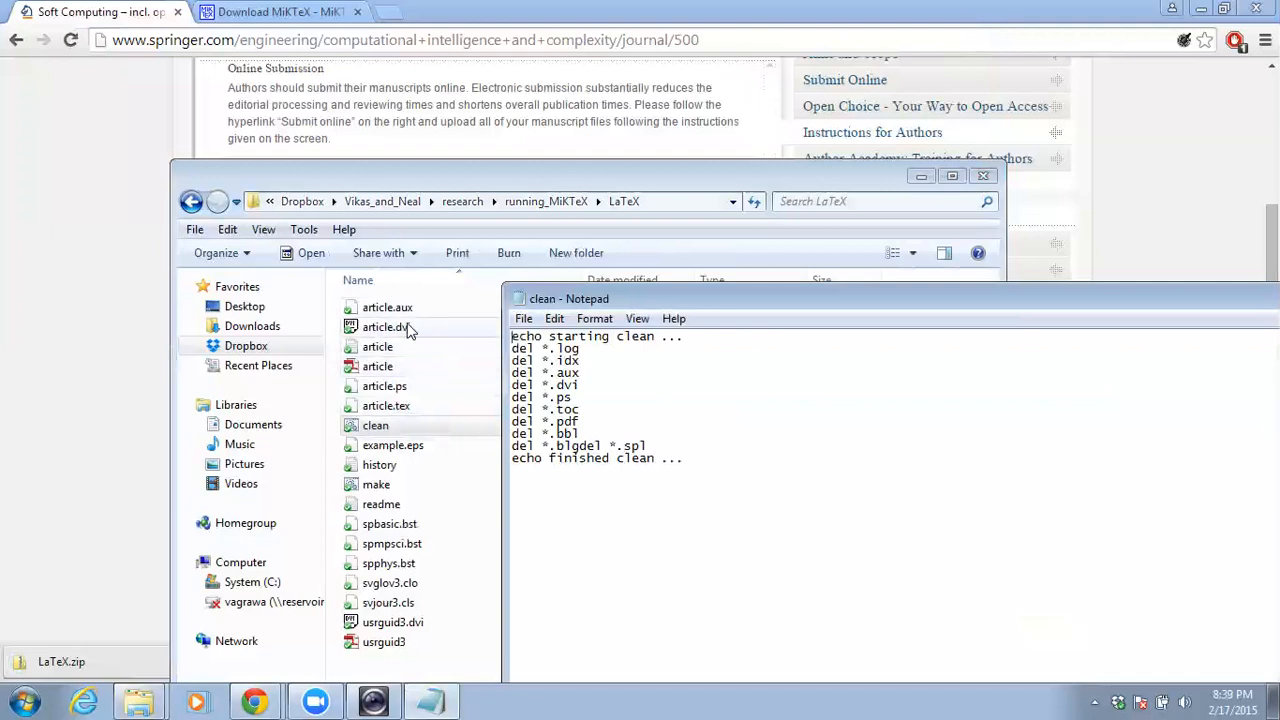
pyautogui.click(388, 308)
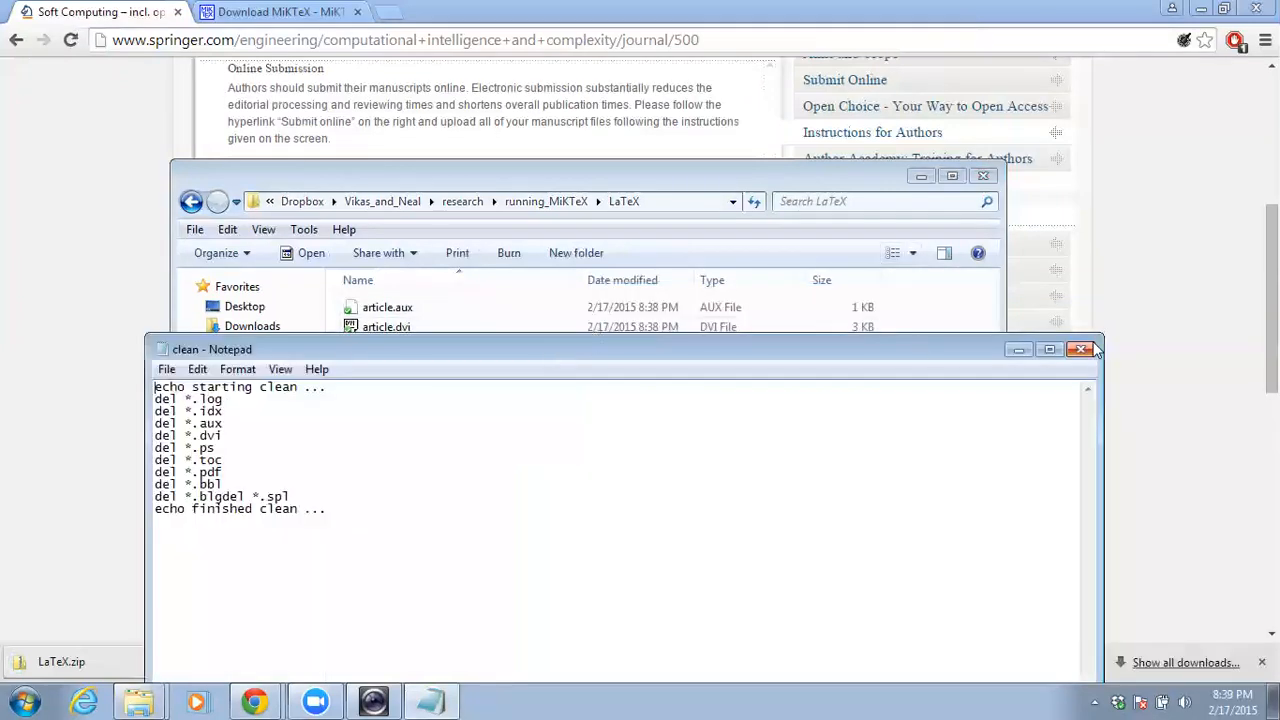
pyautogui.click(1080, 348)
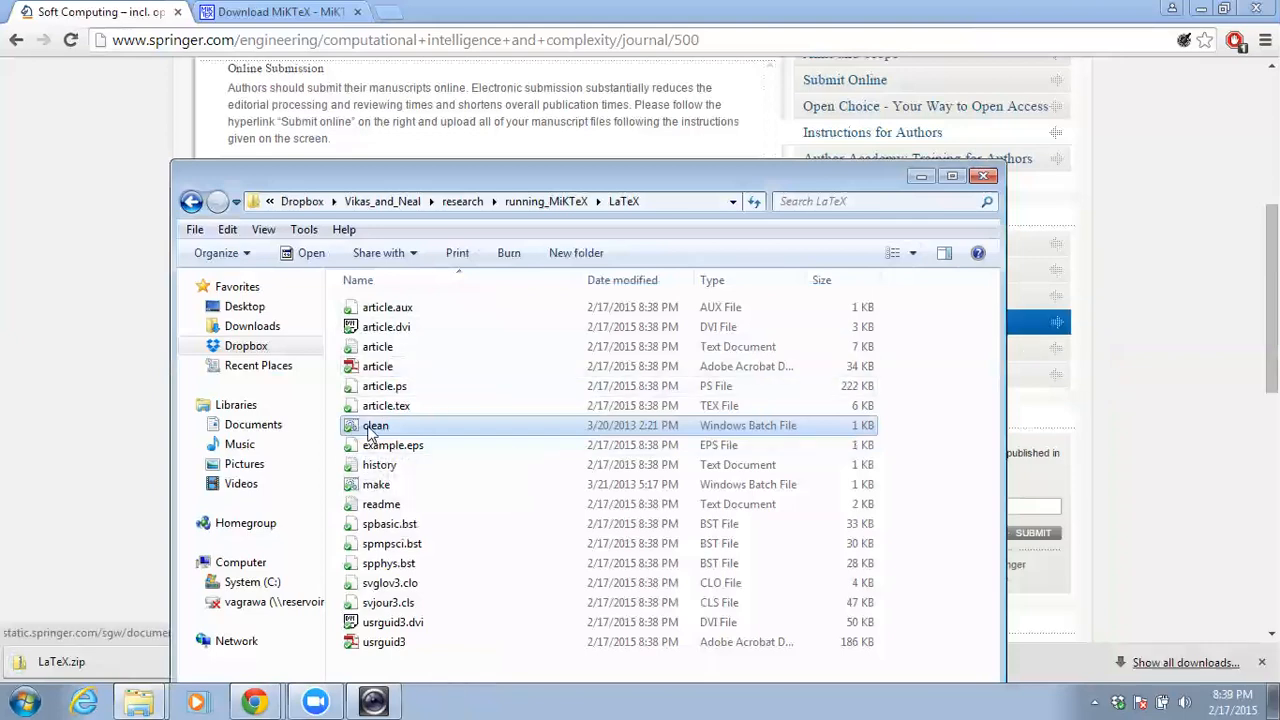
# Step: Check the refreshed article.aux, .dvi, .ps and PDF files after running clean.bat and make.bat
pyautogui.scroll(-3)
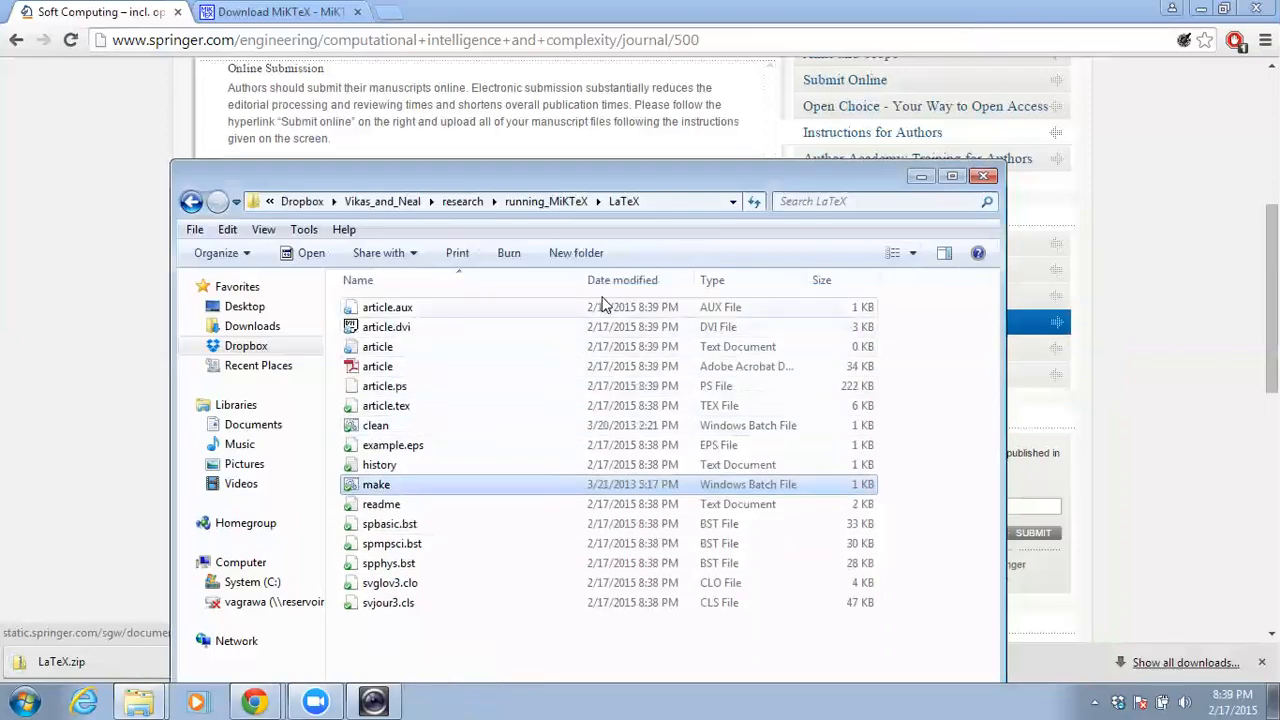
pyautogui.moveTo(528, 308)
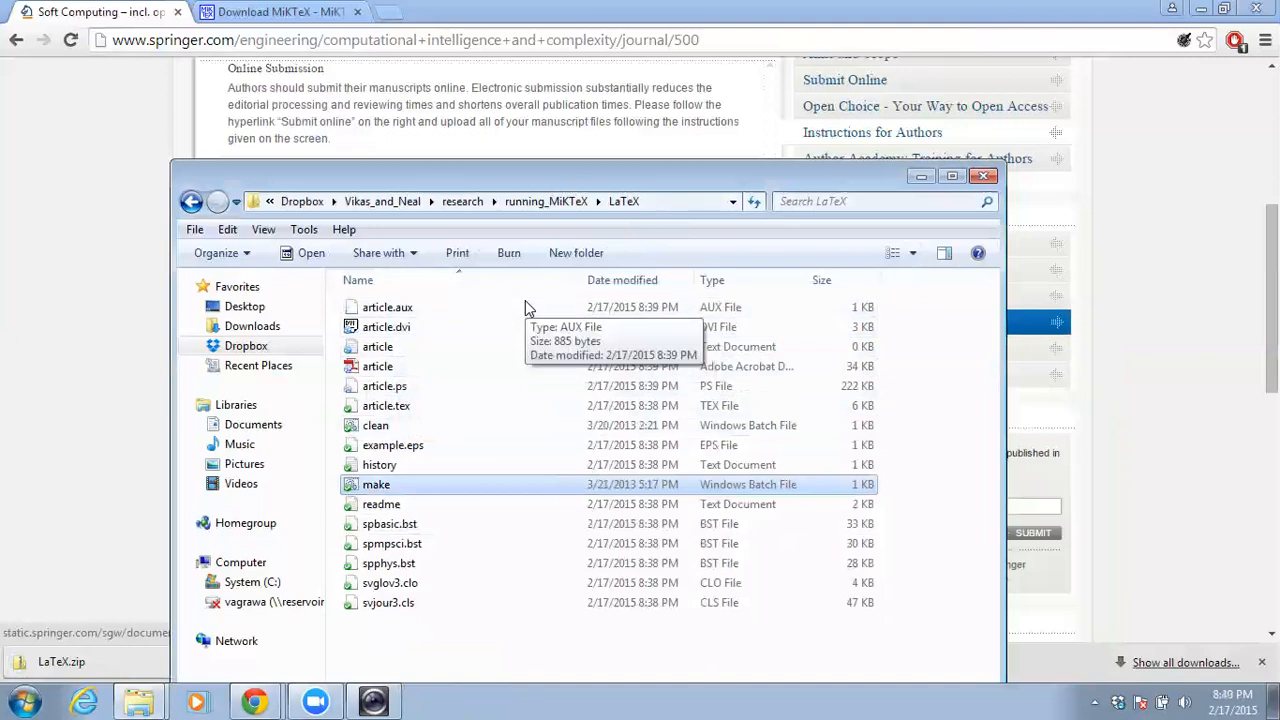
pyautogui.moveTo(560, 344)
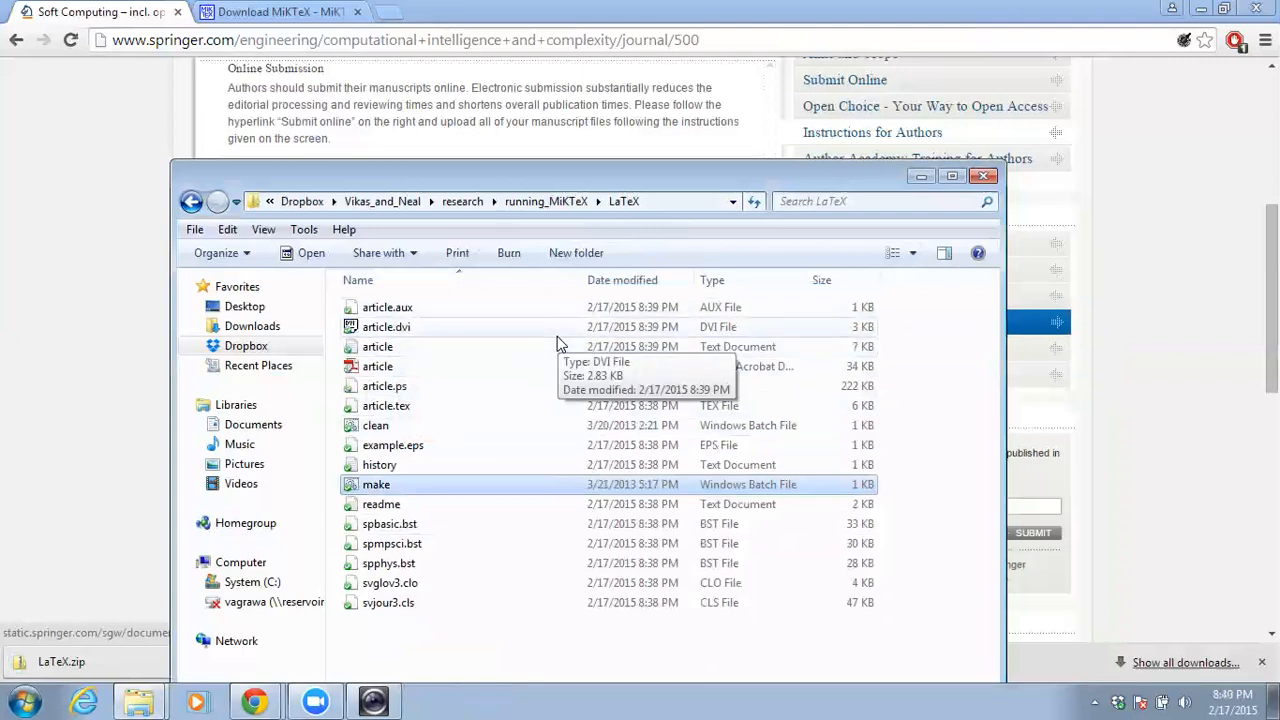
pyautogui.moveTo(500, 410)
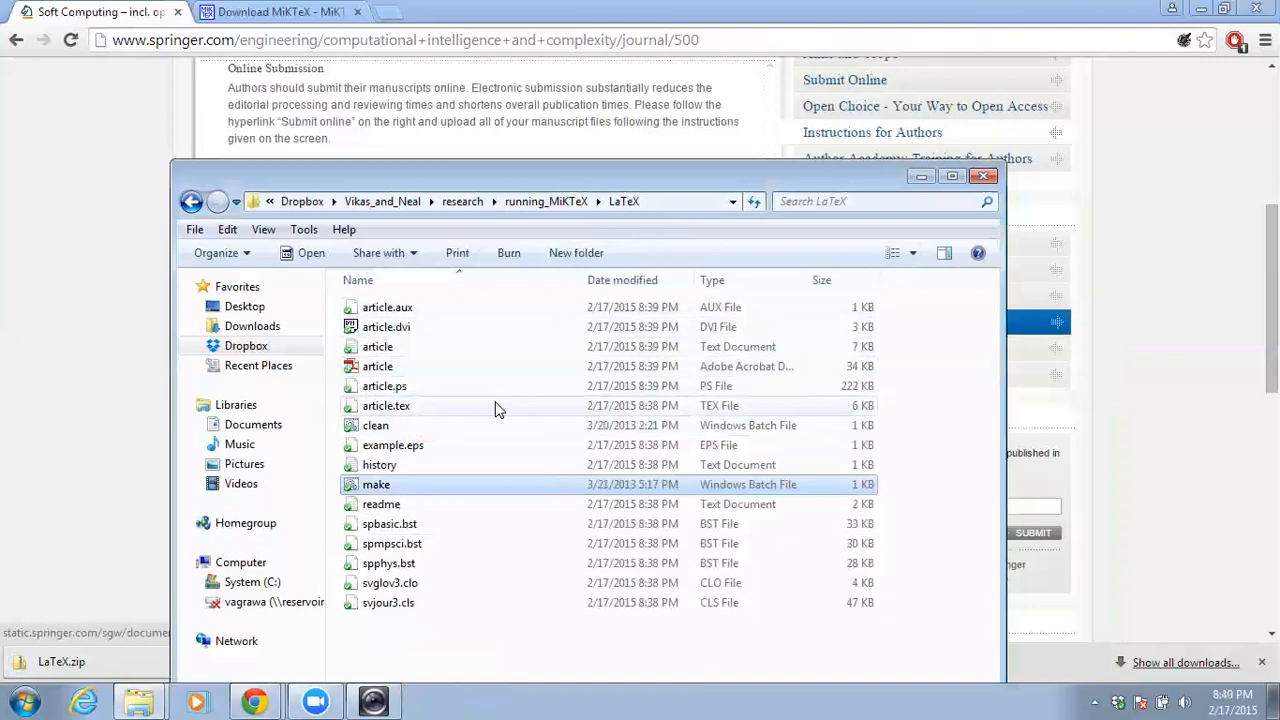